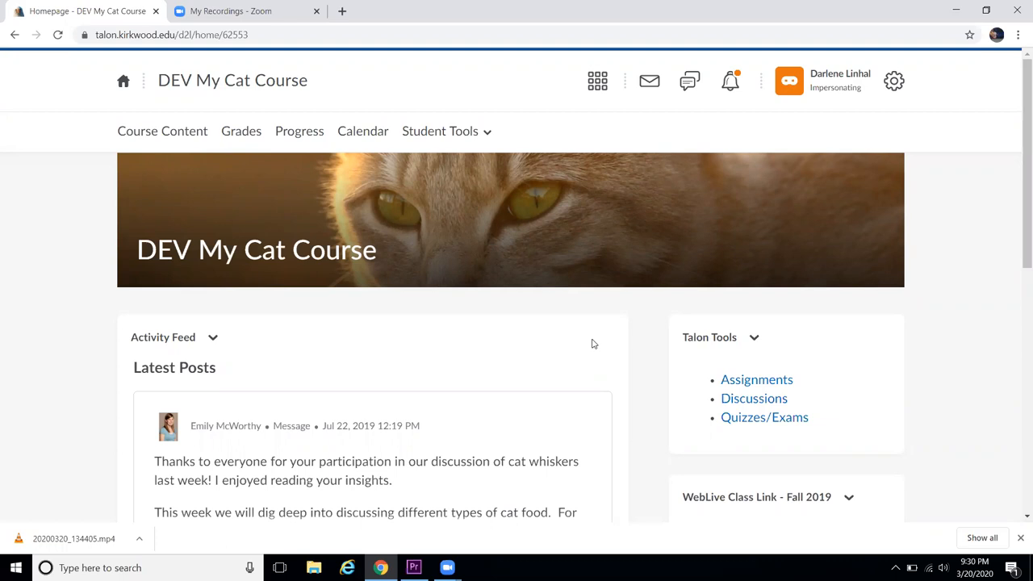
mouse_move(240, 230)
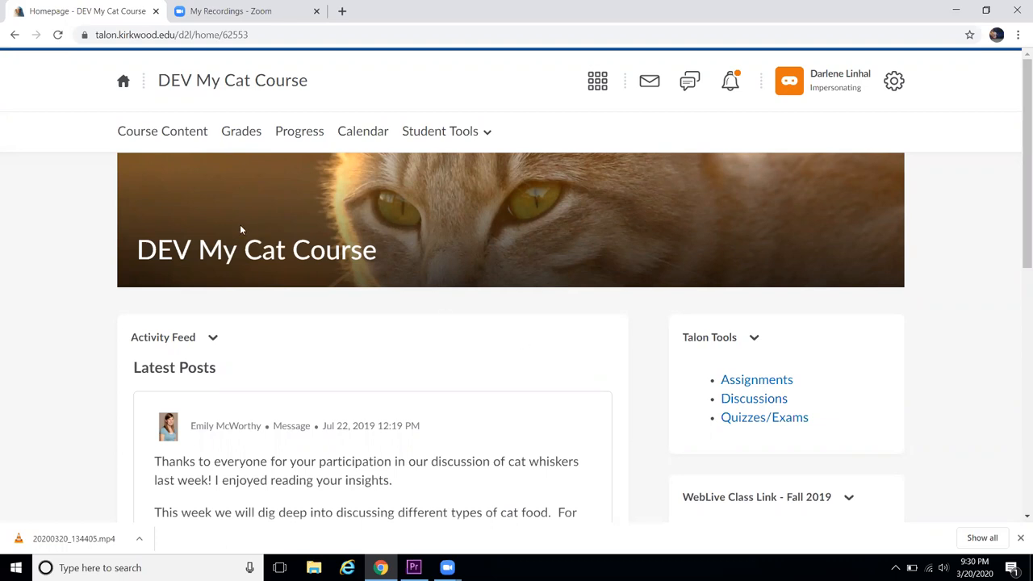
mouse_move(107, 150)
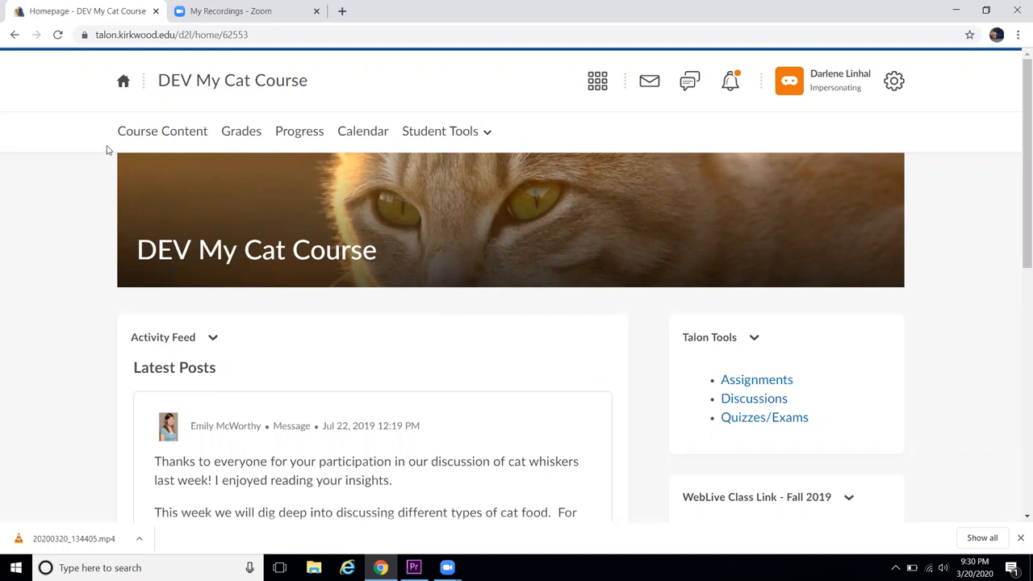
Open Course Content and scroll the Table of Contents to the Cat Breeds modules.
click(162, 131)
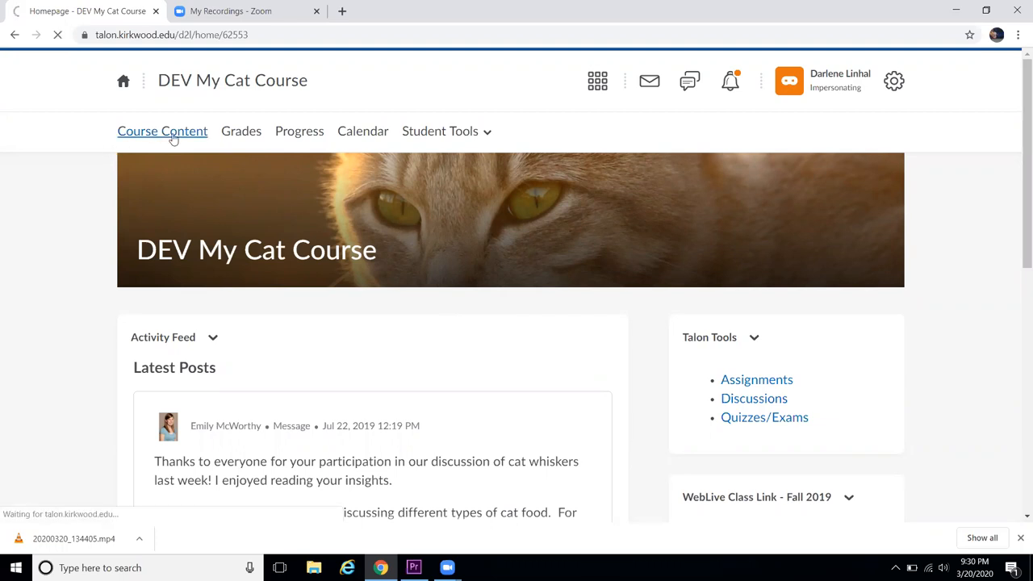
click(162, 131)
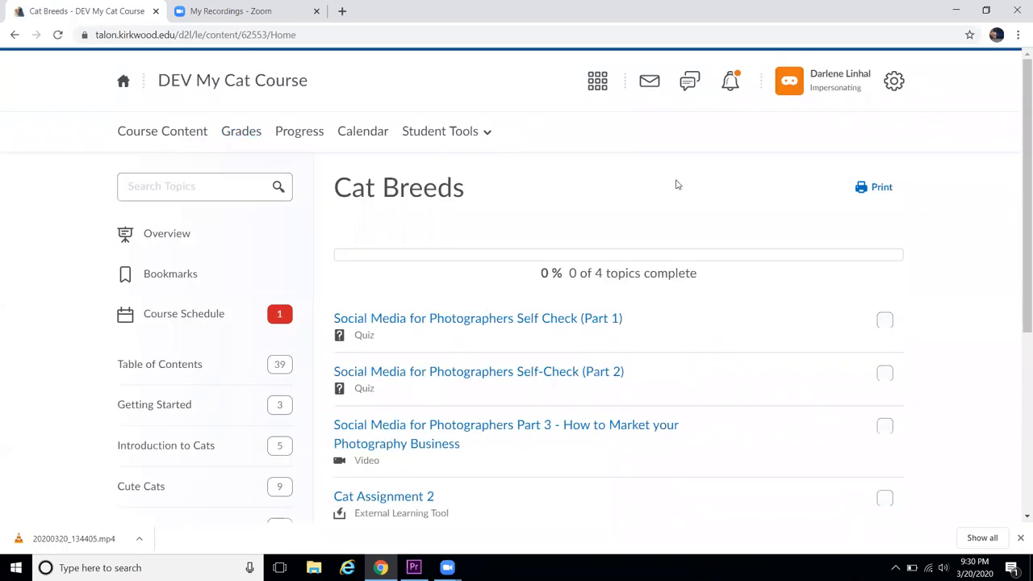
mouse_move(1017, 143)
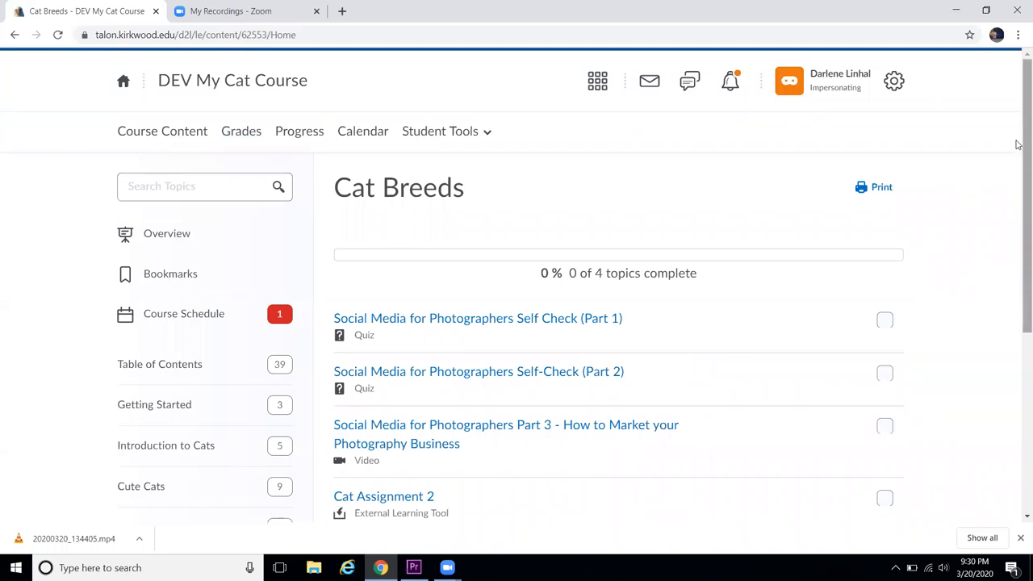
scroll(down, 3)
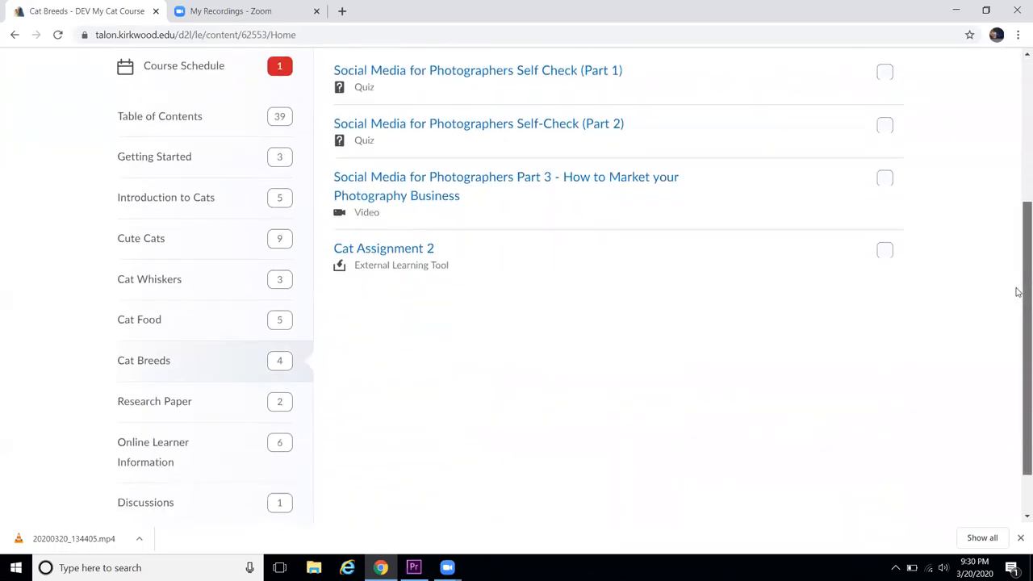
scroll(down, 3)
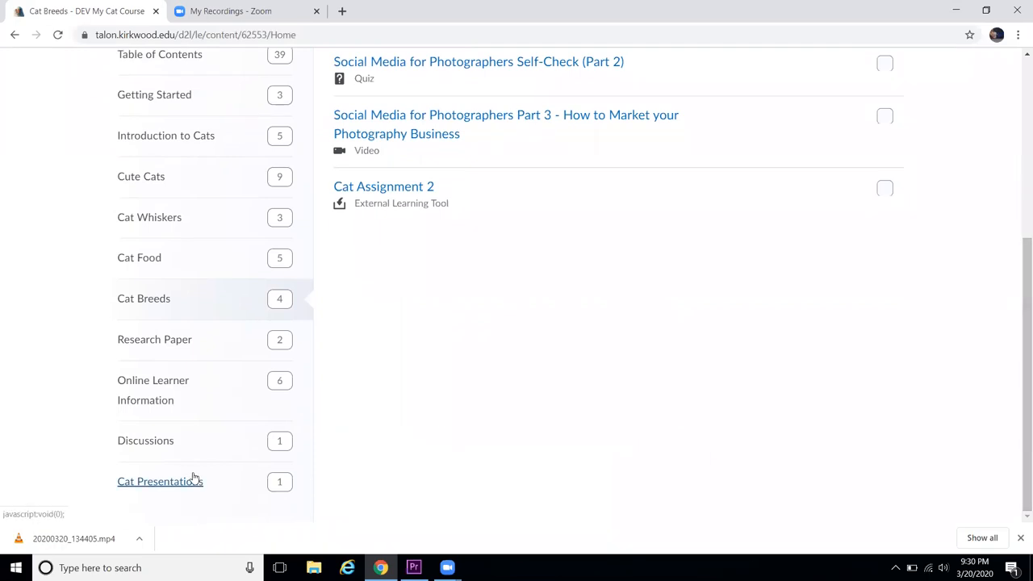
Select Cat Presentations in the Table of Contents to list Informative Speech.
click(160, 481)
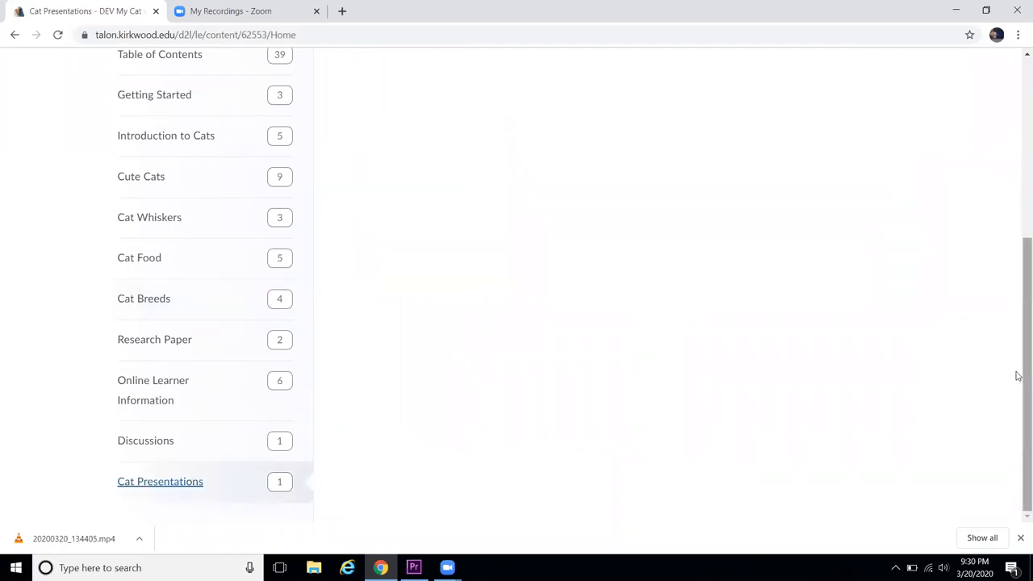
click(160, 481)
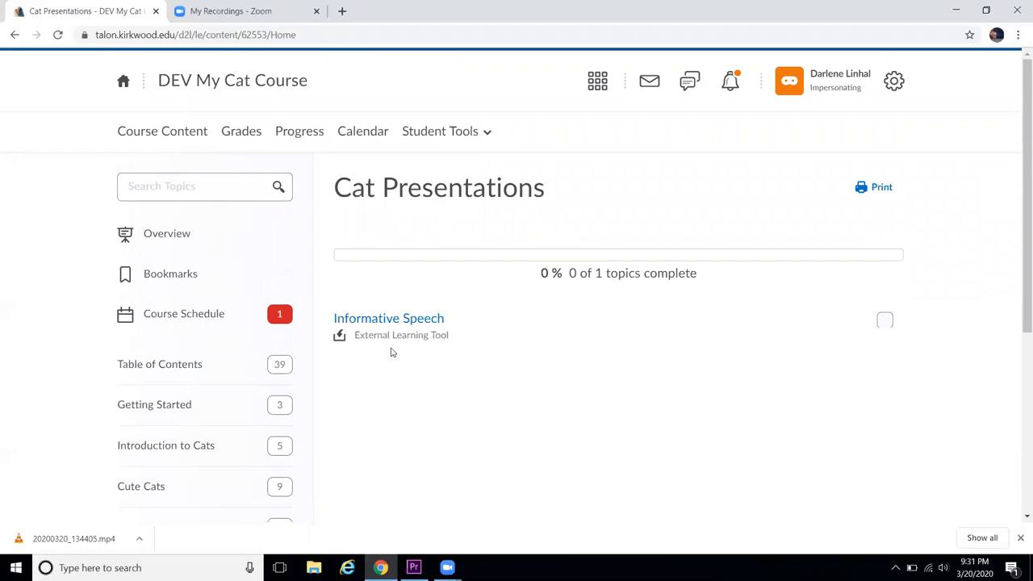
mouse_move(388, 346)
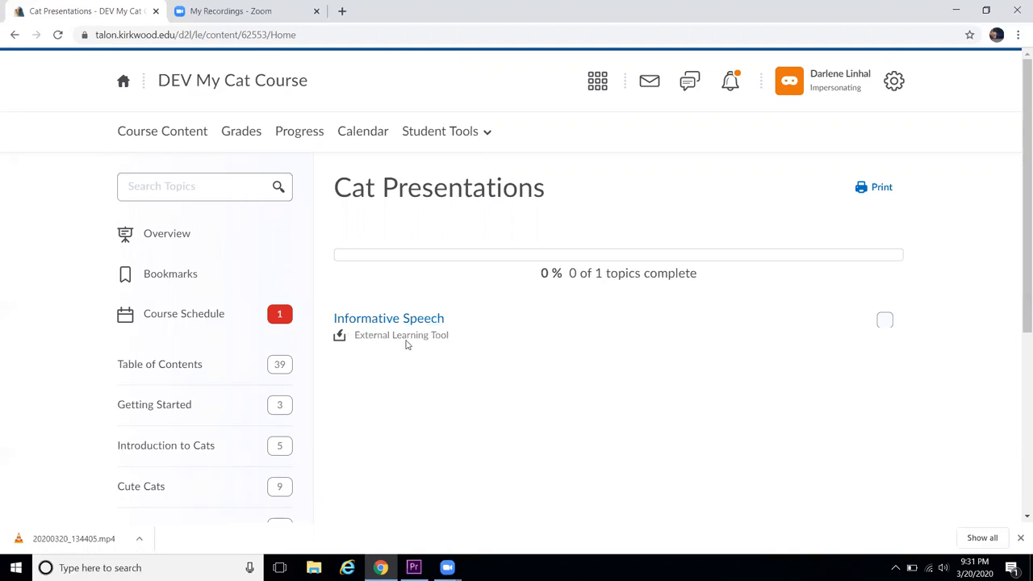
mouse_move(356, 335)
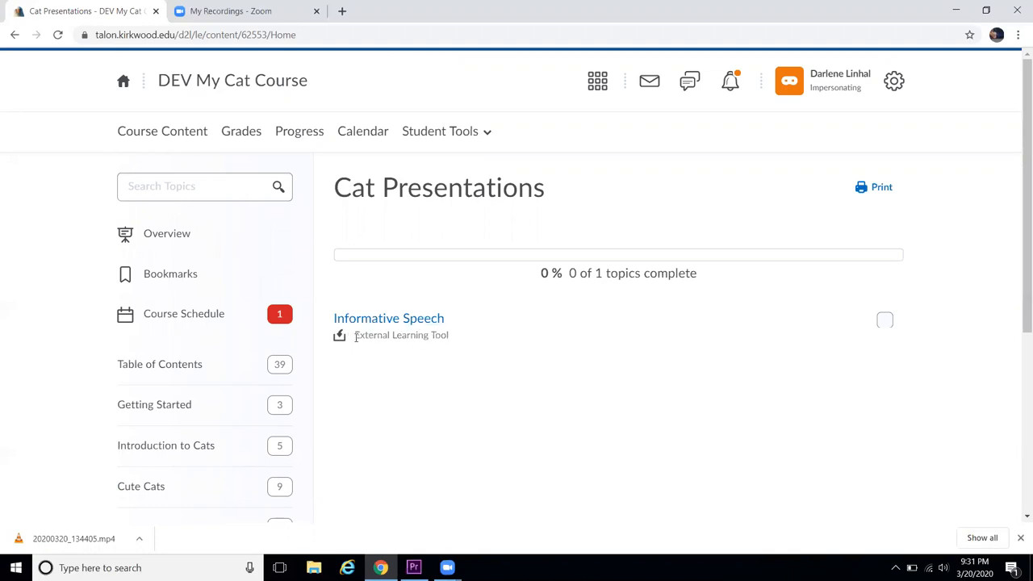
mouse_move(442, 347)
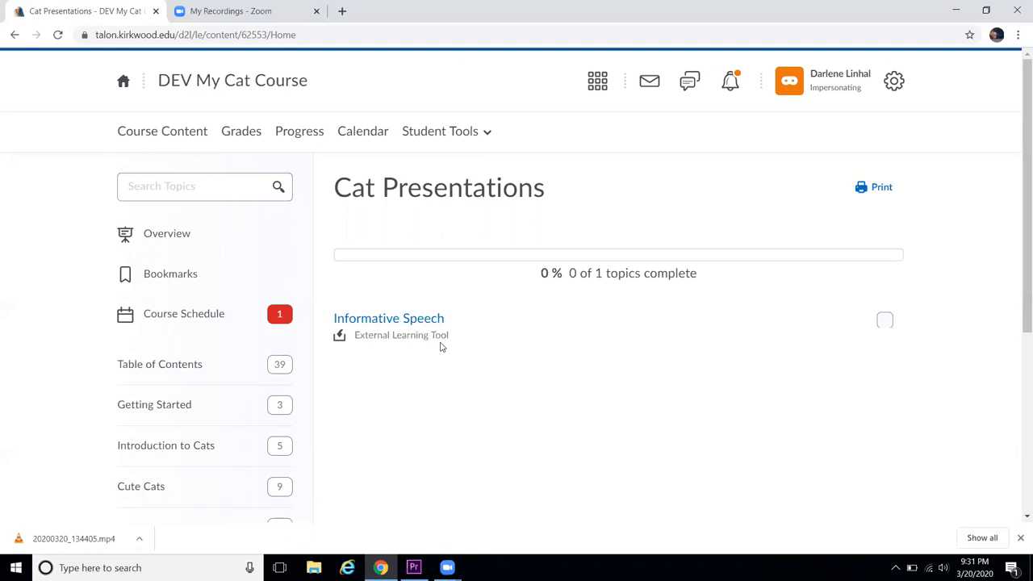
mouse_move(370, 345)
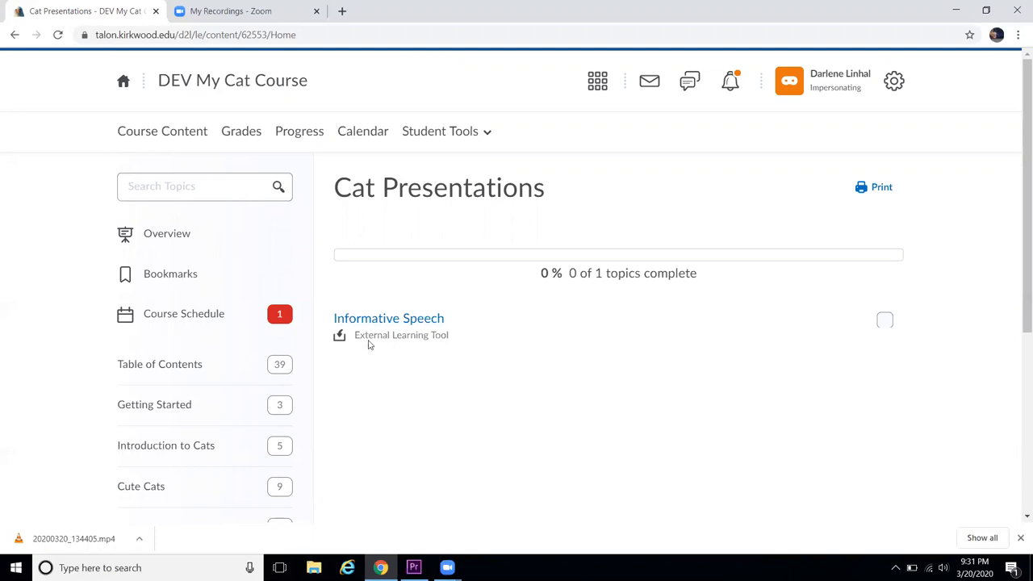
mouse_move(435, 339)
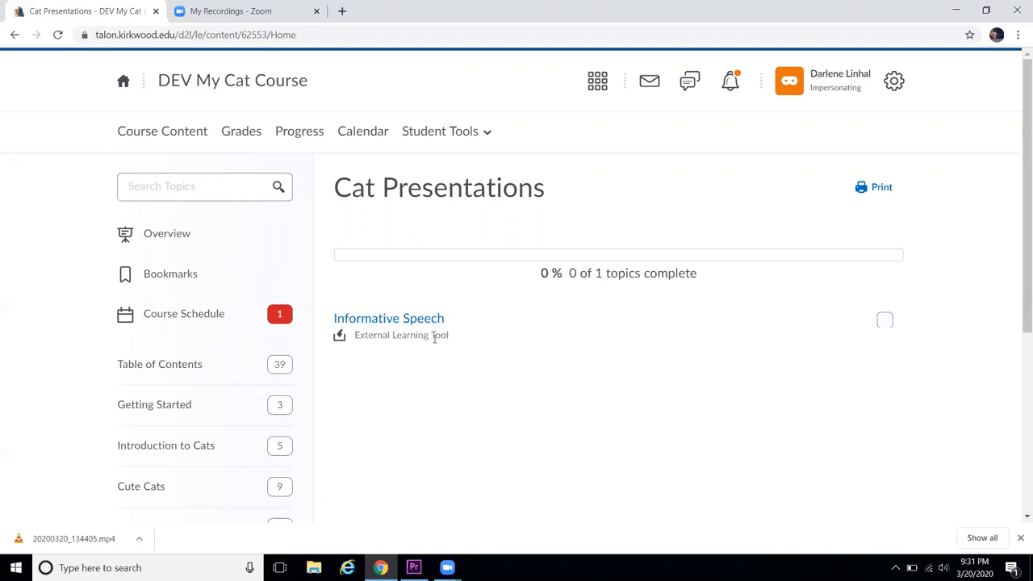
mouse_move(379, 320)
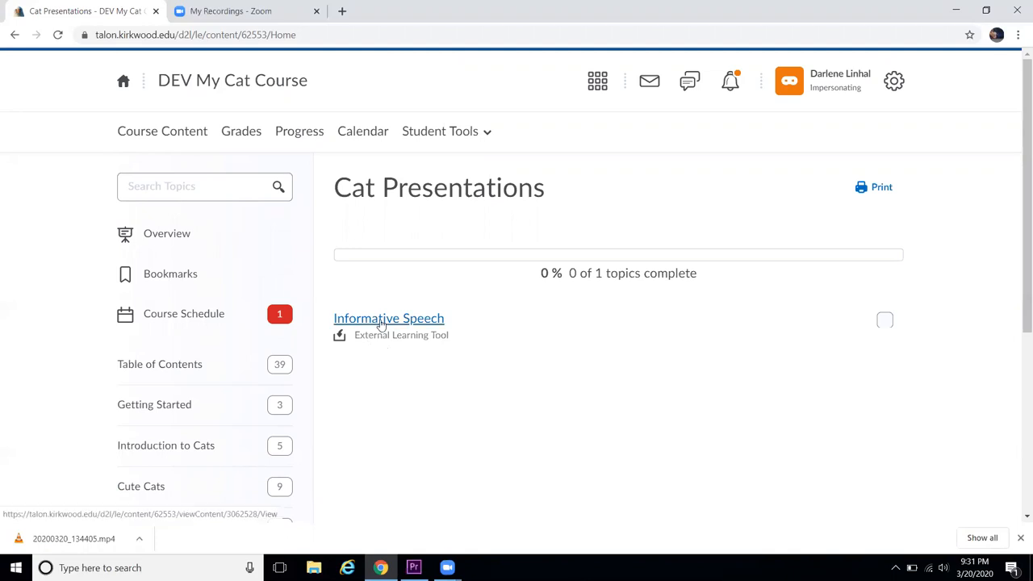
Open Informative Speech and scroll to the Work In Progress and Submission sections.
click(388, 318)
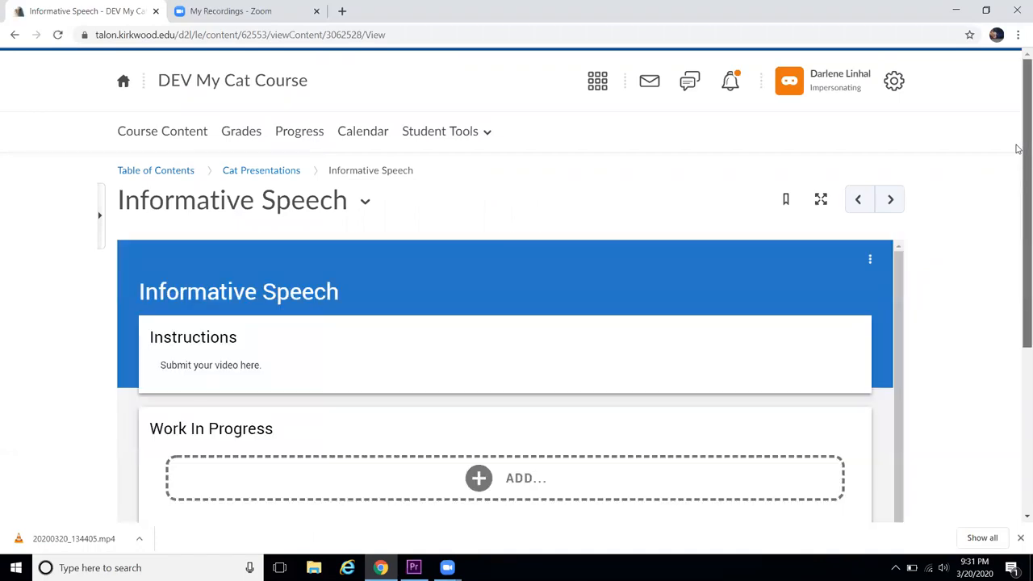
scroll(down, 3)
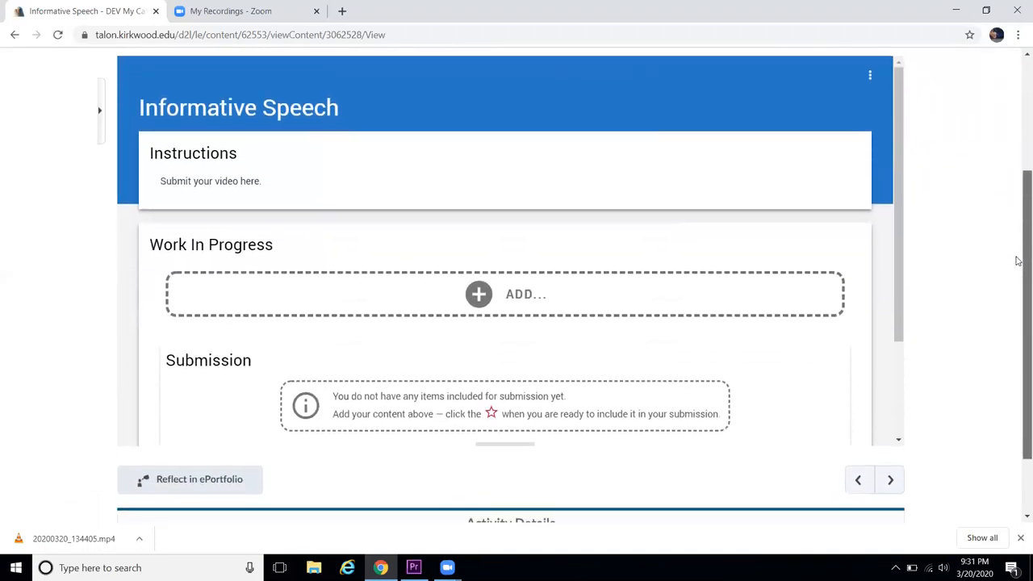
scroll(down, 3)
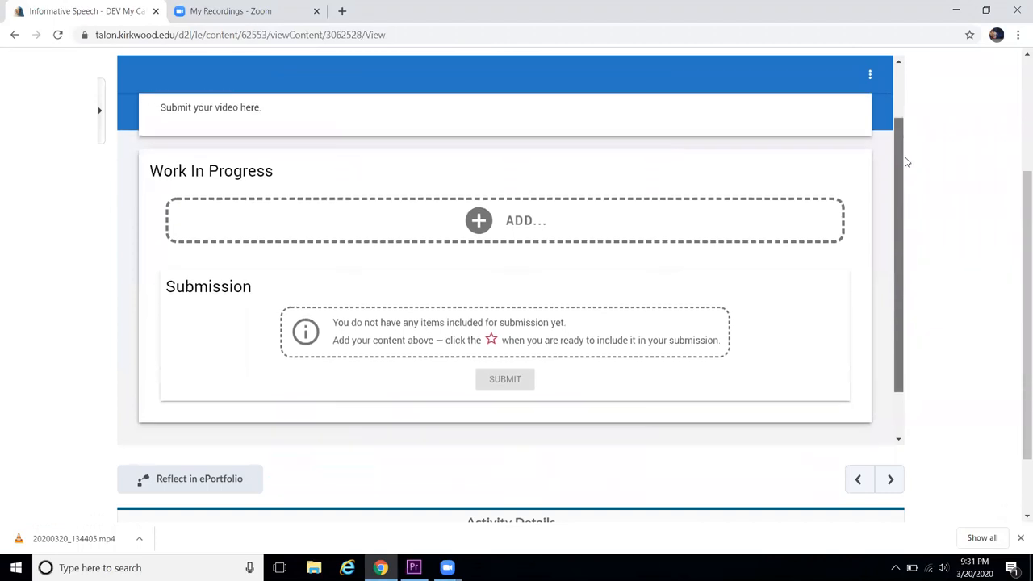
Open the Add menu in Work In Progress for video, file, link and combined options.
click(479, 220)
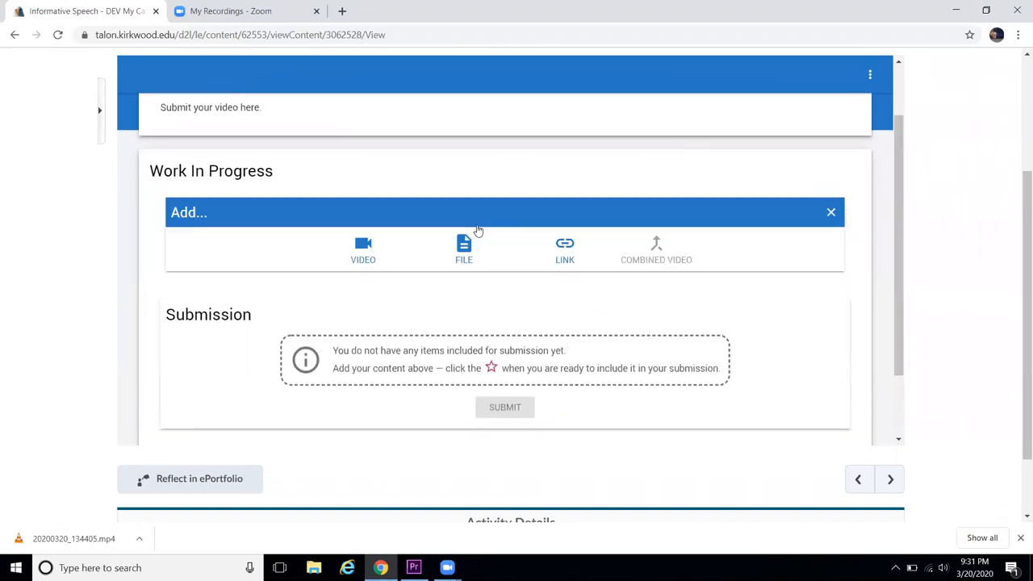
mouse_move(450, 256)
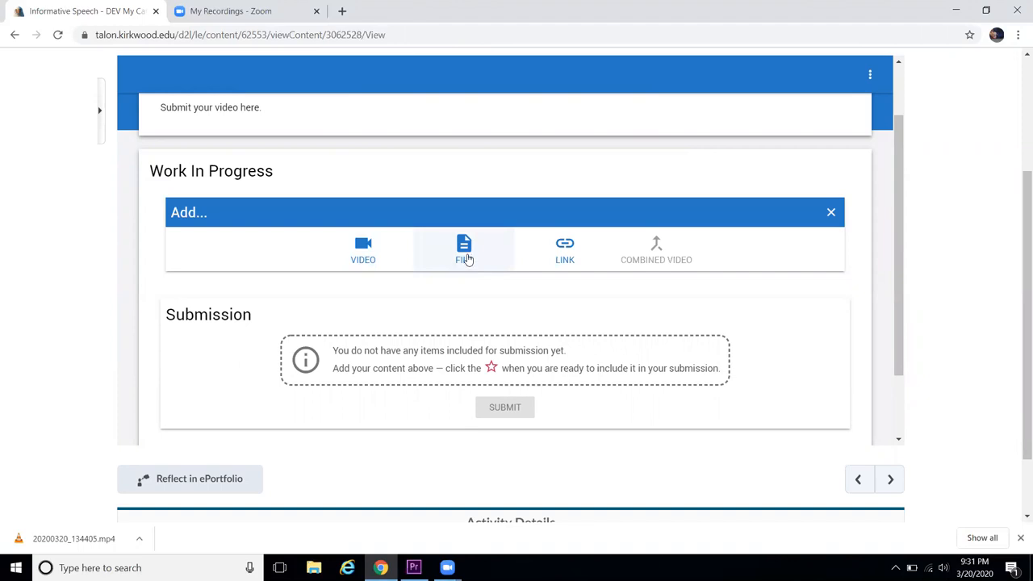
mouse_move(441, 259)
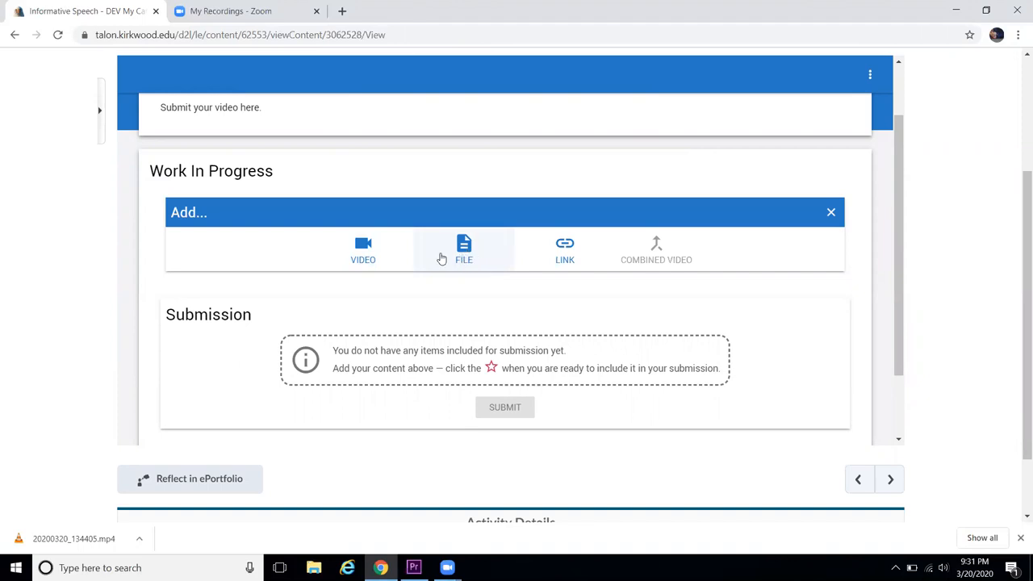
mouse_move(358, 257)
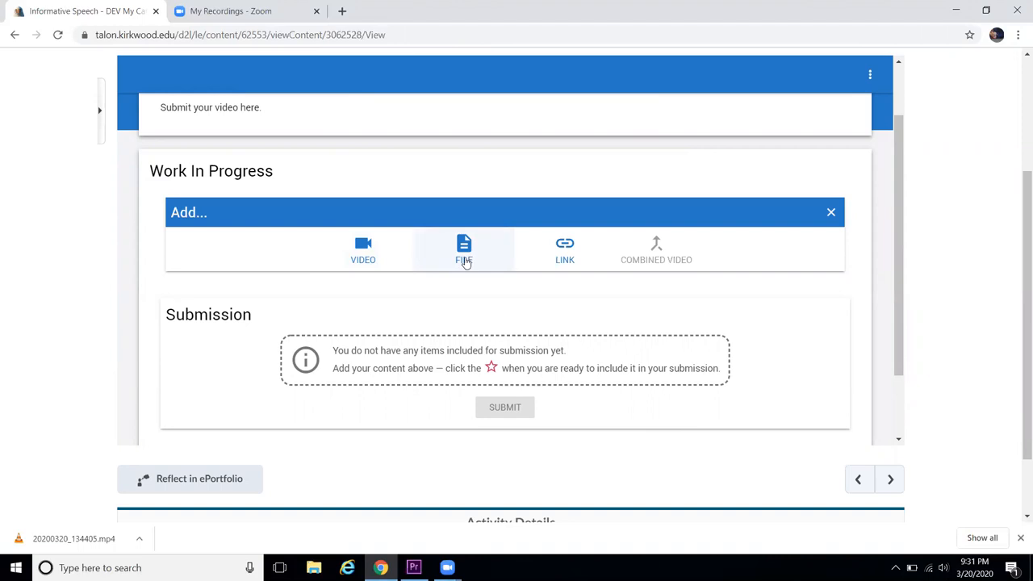
mouse_move(378, 250)
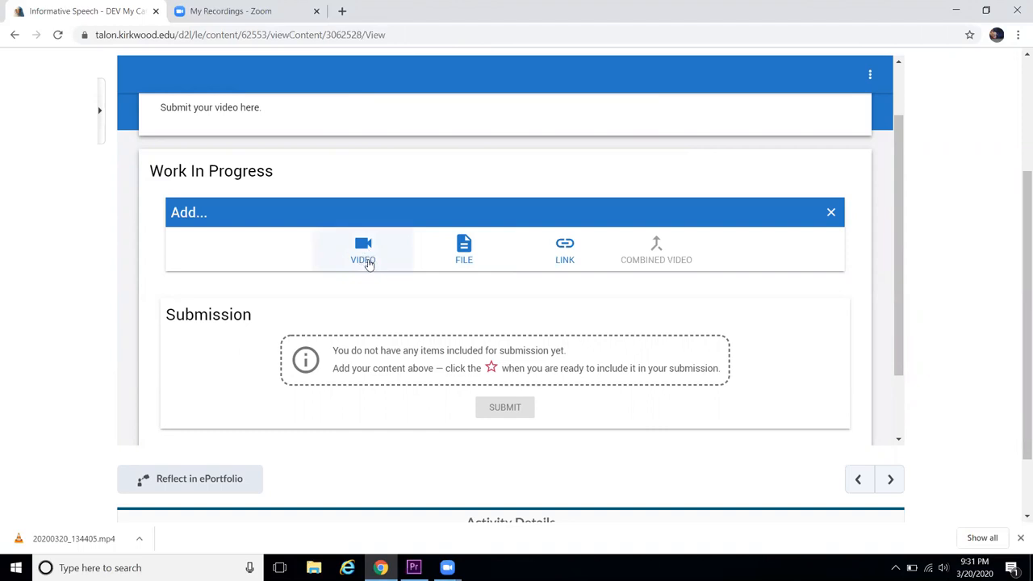
mouse_move(436, 250)
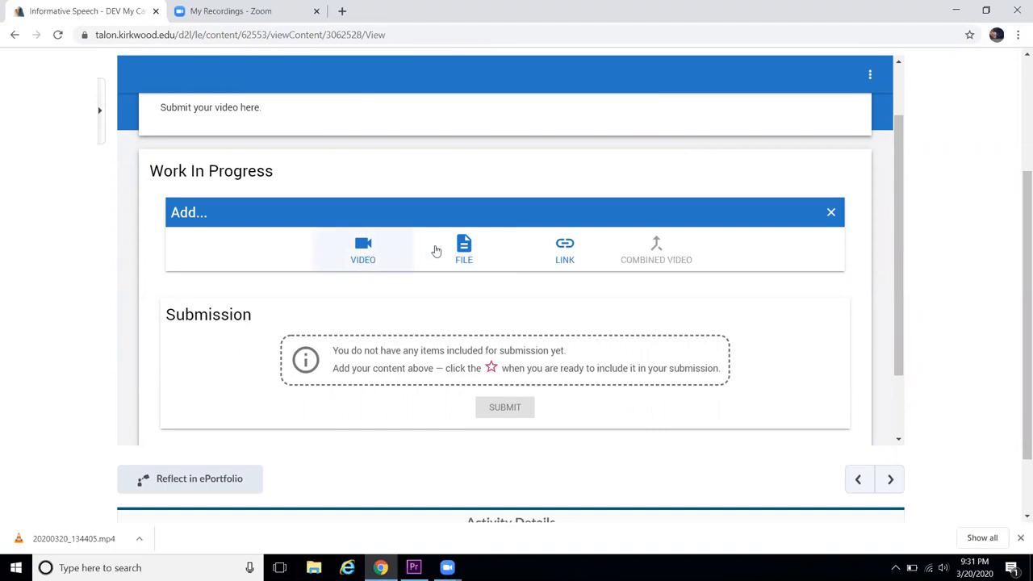
mouse_move(567, 260)
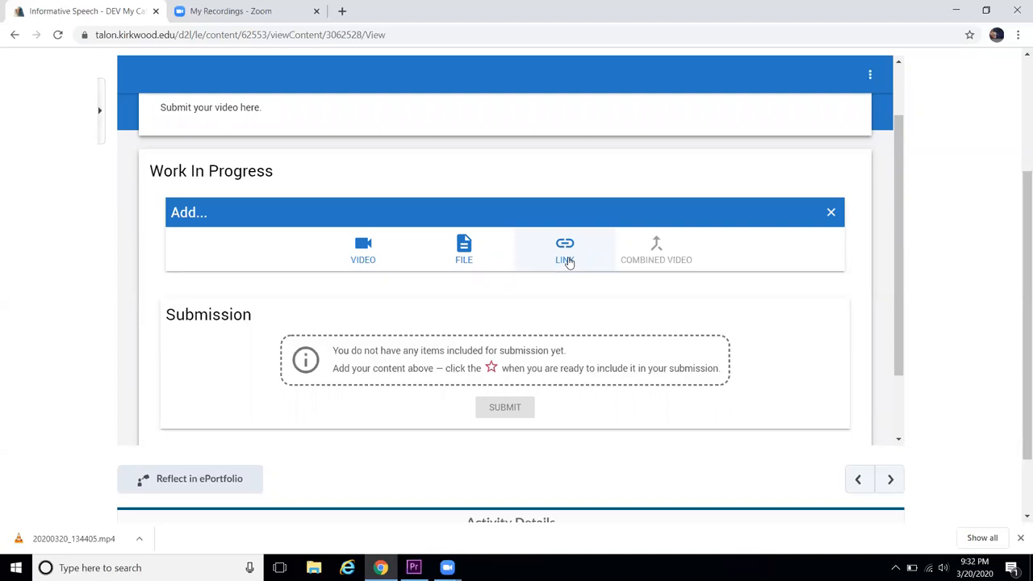
mouse_move(434, 252)
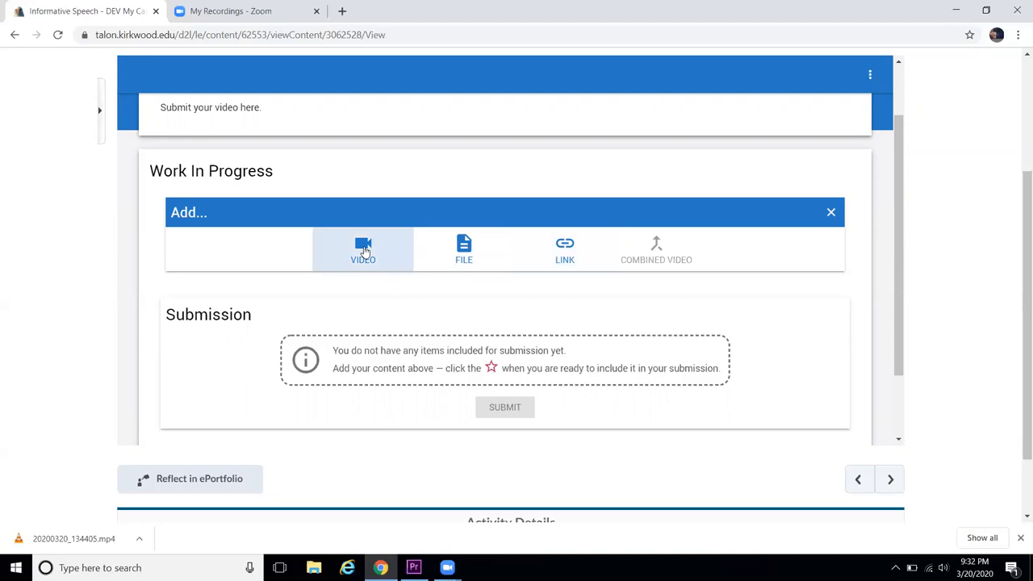
Choose Video, then Upload Video, in Bongo's Add Video dialog.
click(362, 249)
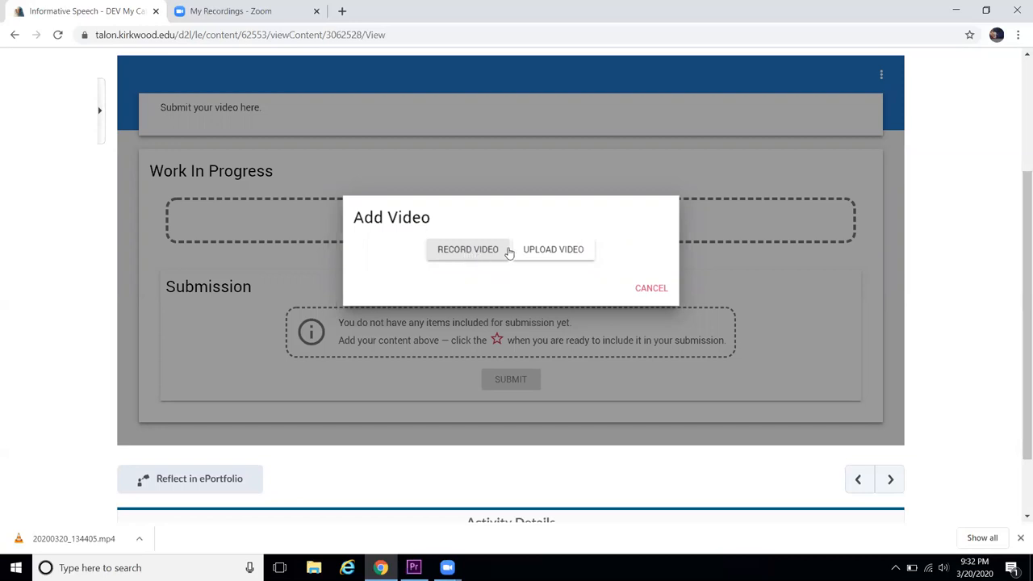
mouse_move(560, 255)
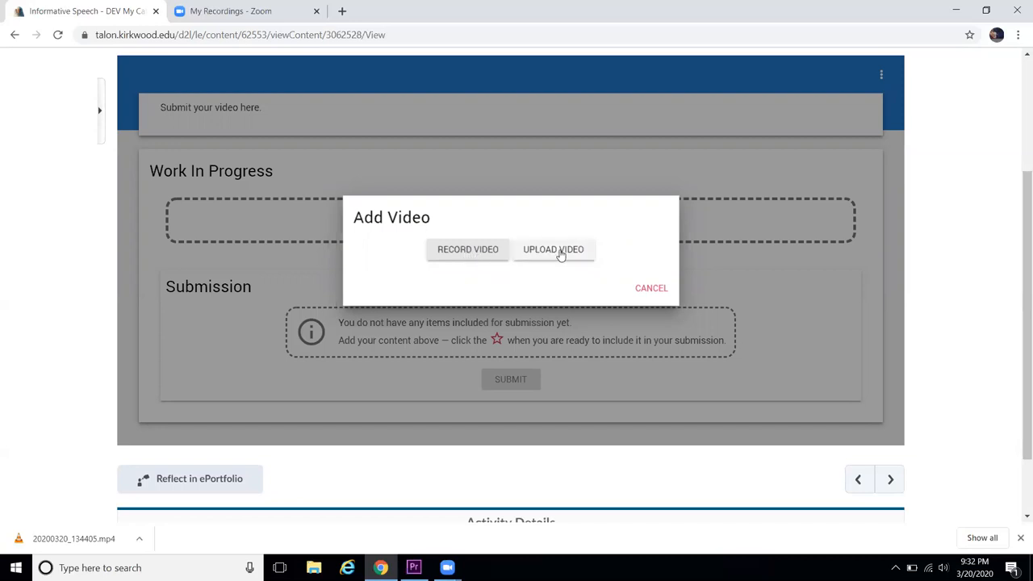
mouse_move(546, 276)
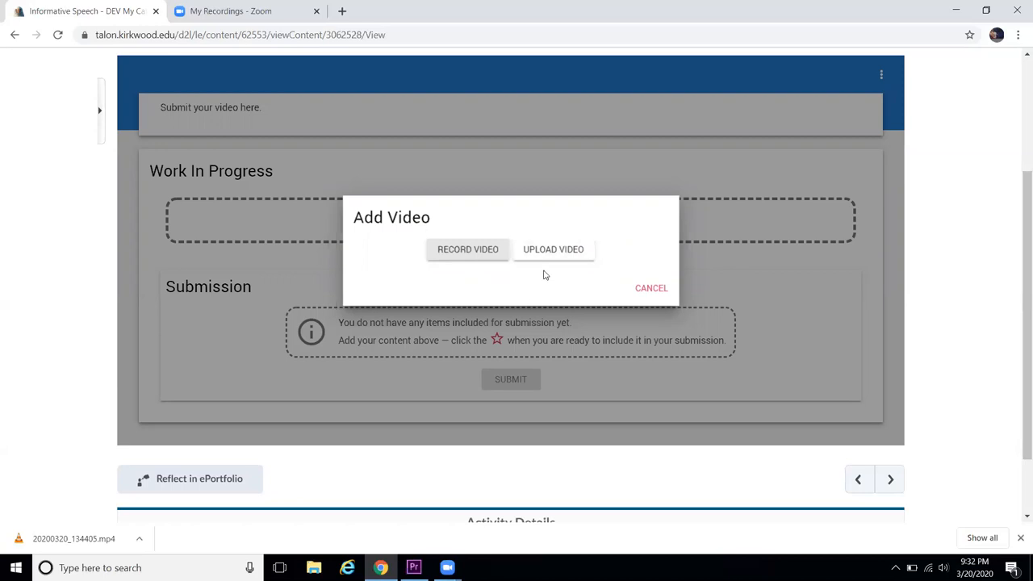
click(554, 249)
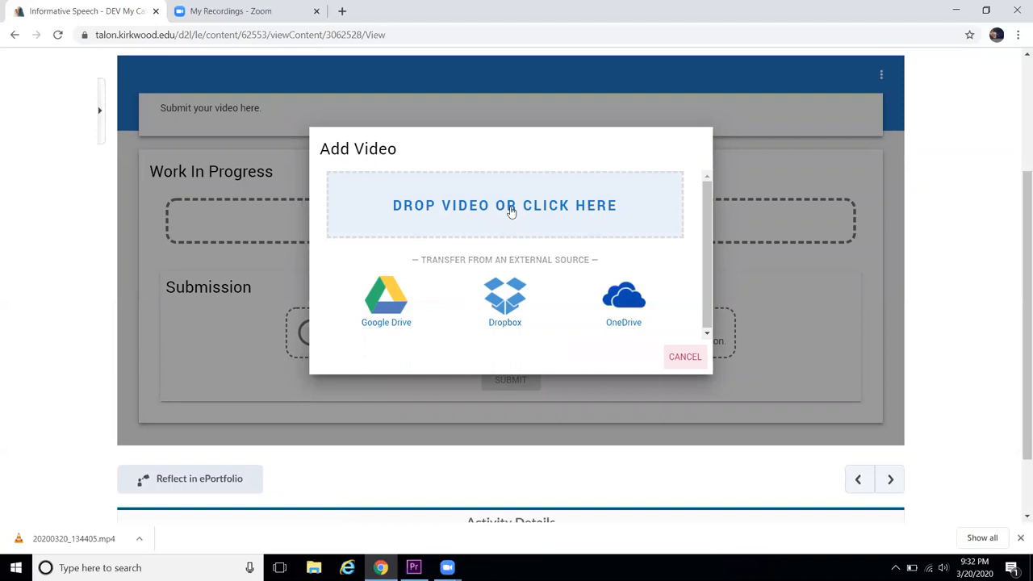
Queue the video 20200320_134405 from Downloads for upload.
click(504, 205)
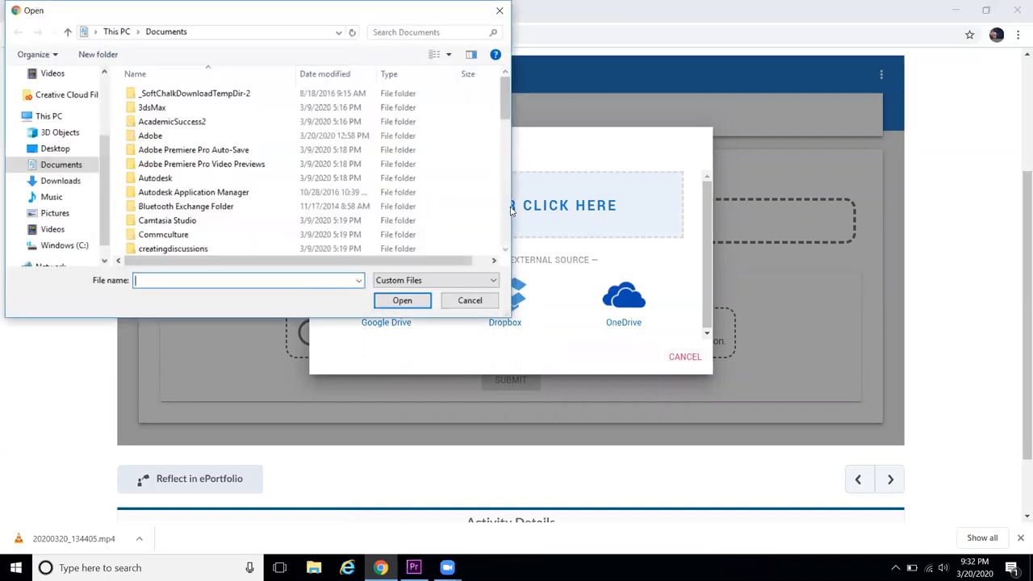
scroll(down, 3)
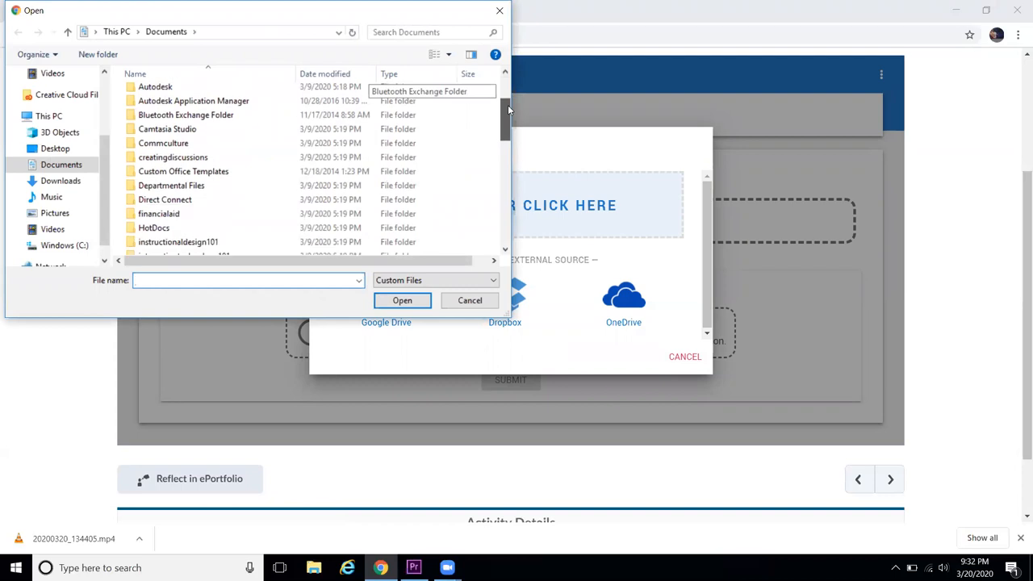
scroll(down, 3)
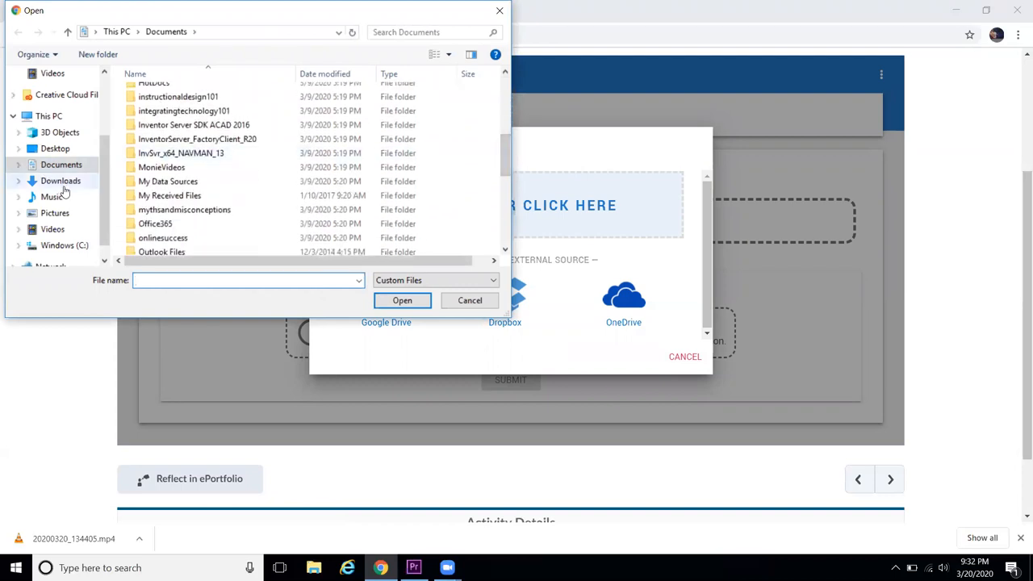
click(60, 180)
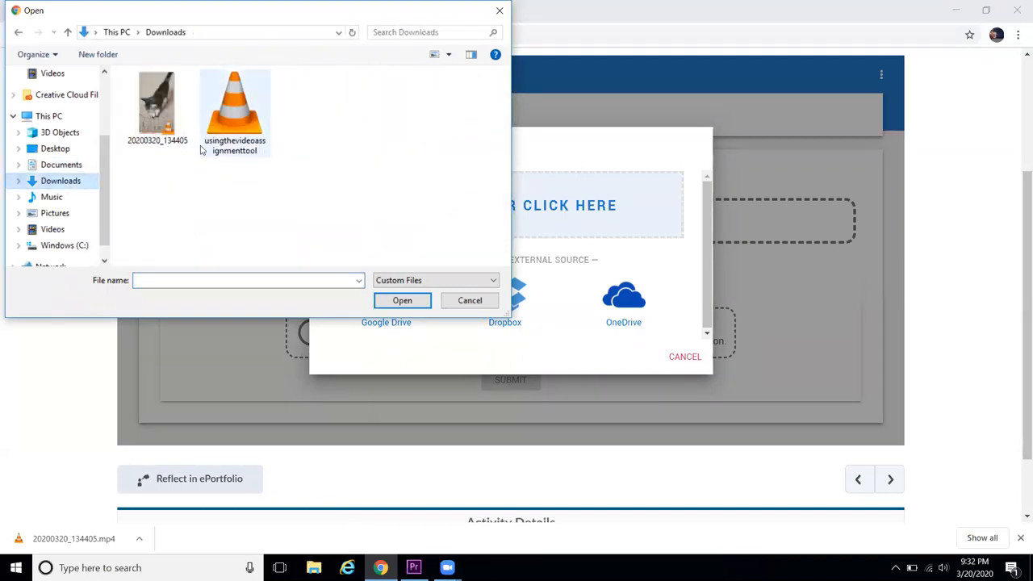
click(157, 105)
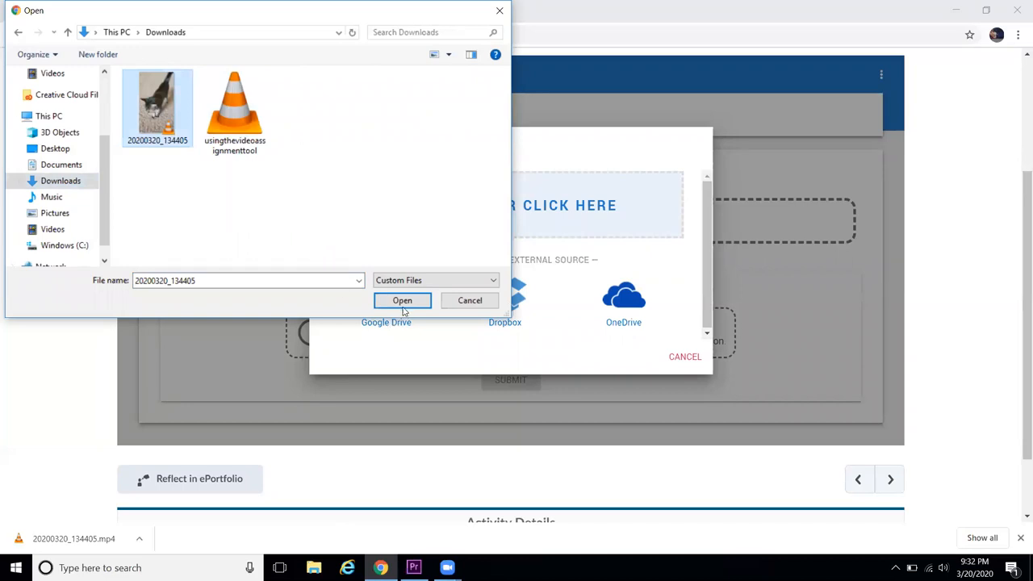
click(402, 300)
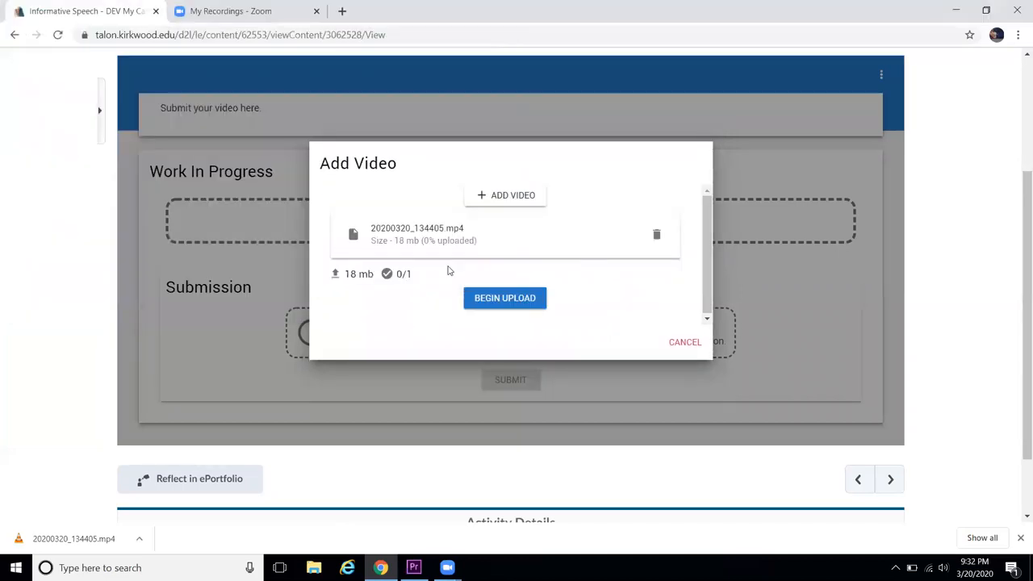
mouse_move(445, 273)
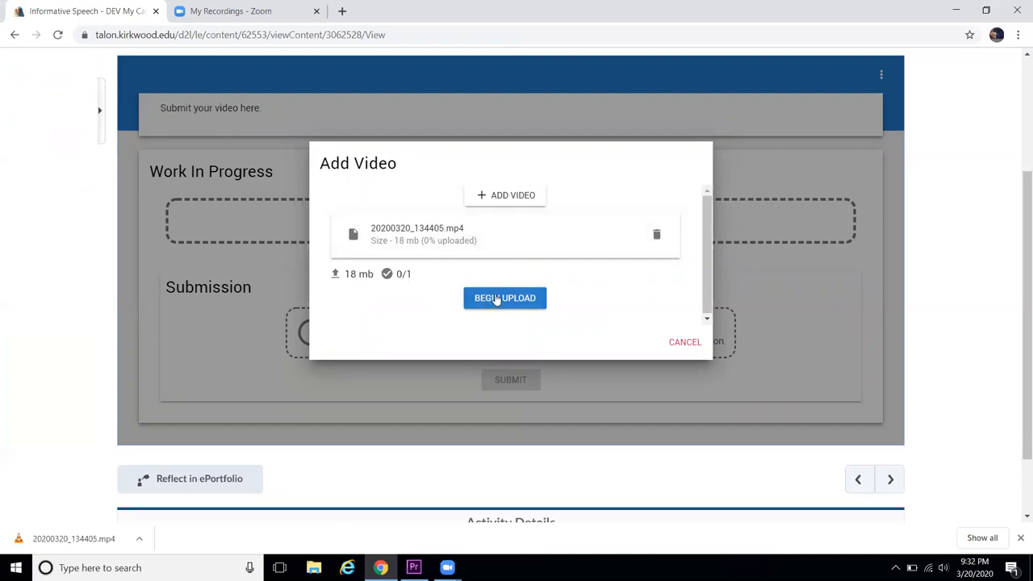
Begin uploading the queued 18 MB cat video into Work In Progress.
click(505, 298)
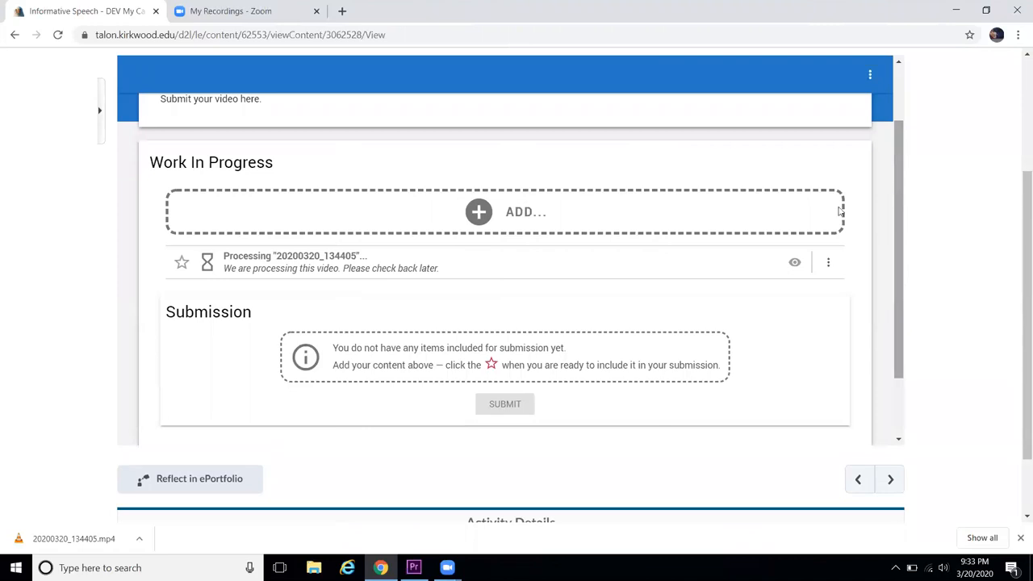
mouse_move(182, 263)
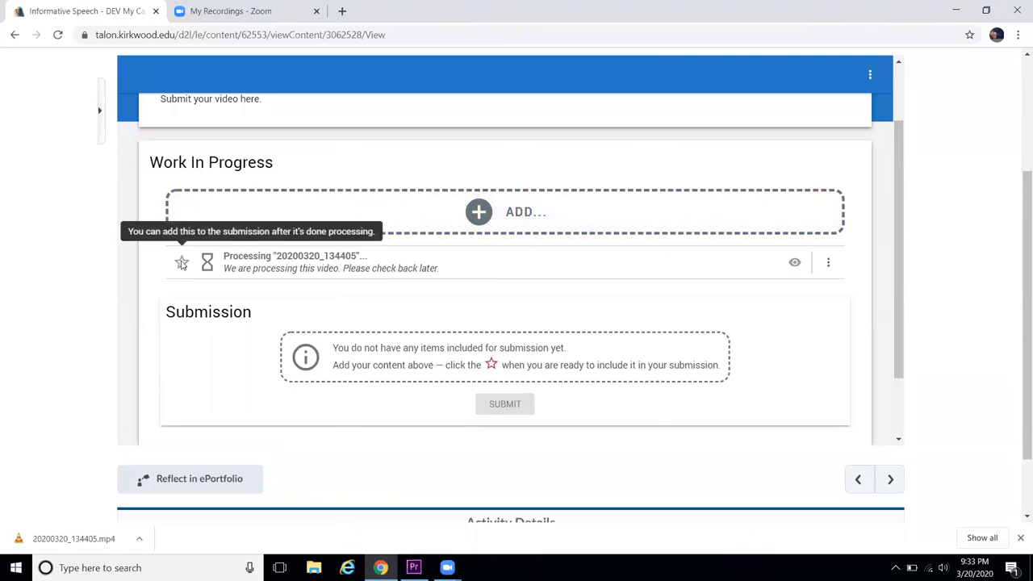
mouse_move(186, 268)
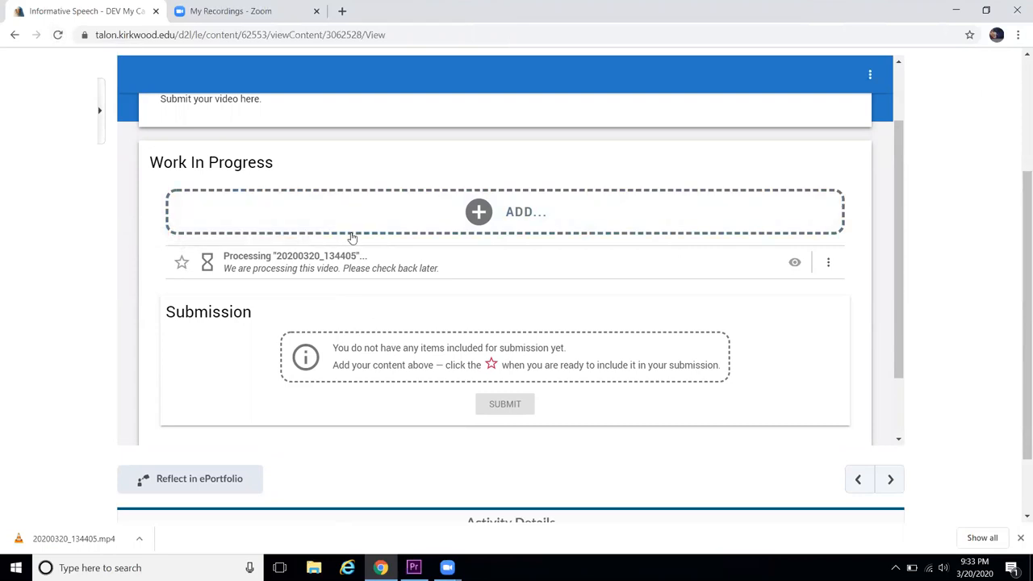
mouse_move(795, 262)
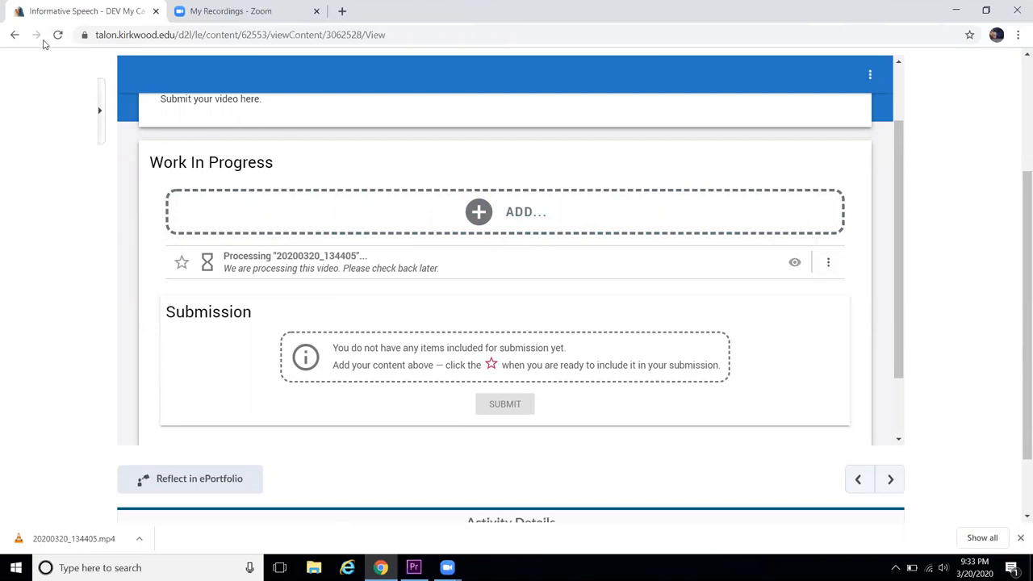
Reload the browser page to show the processed cat video.
click(60, 35)
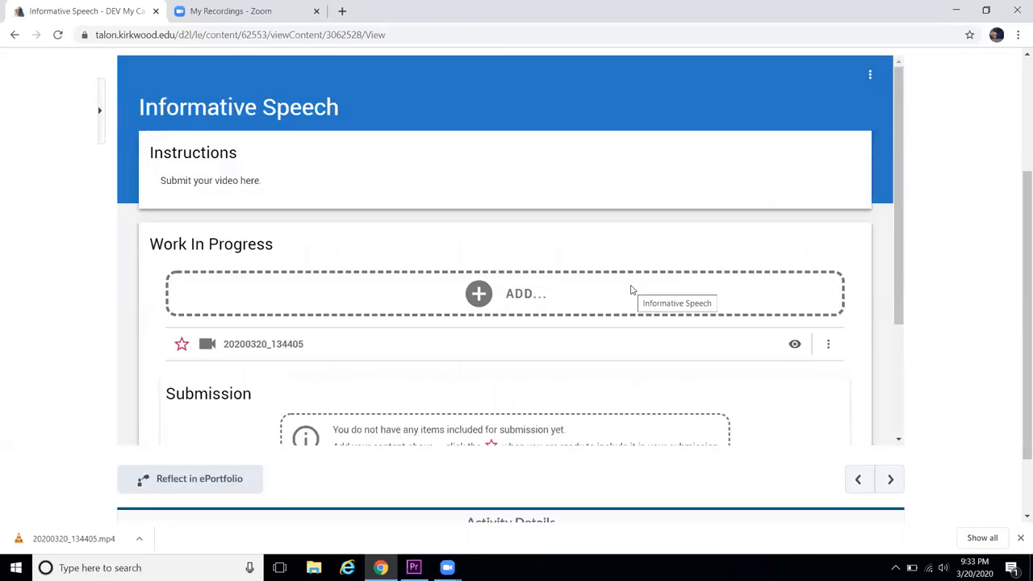
Star video 20200320_134405, submit, and confirm Yes.
scroll(down, 3)
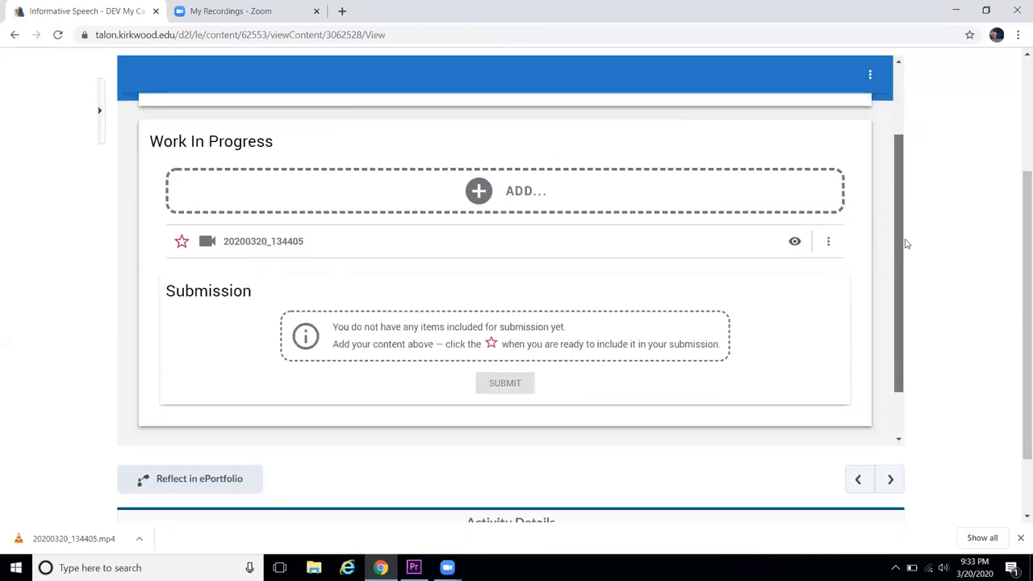
mouse_move(181, 238)
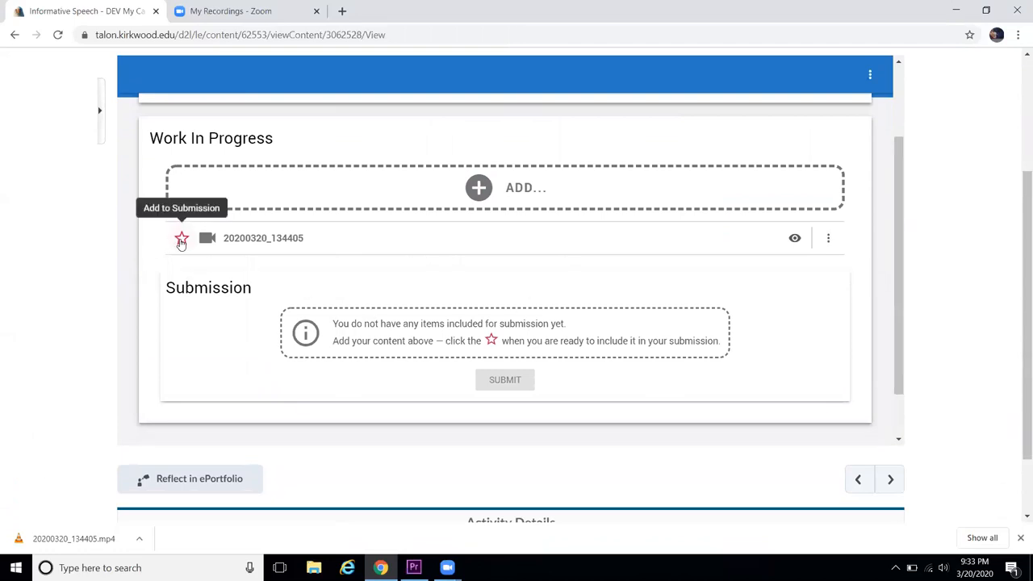
mouse_move(165, 242)
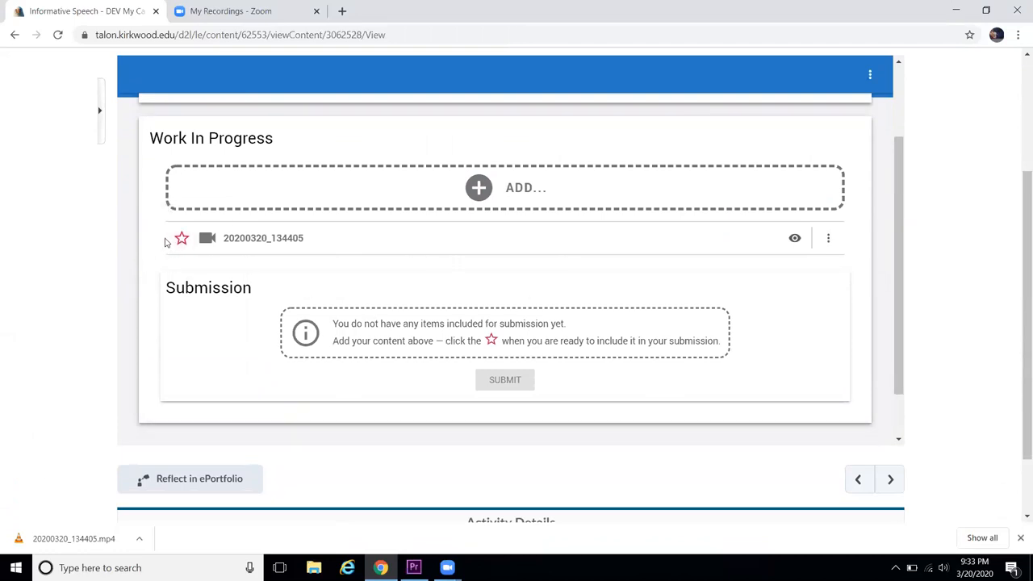
mouse_move(785, 267)
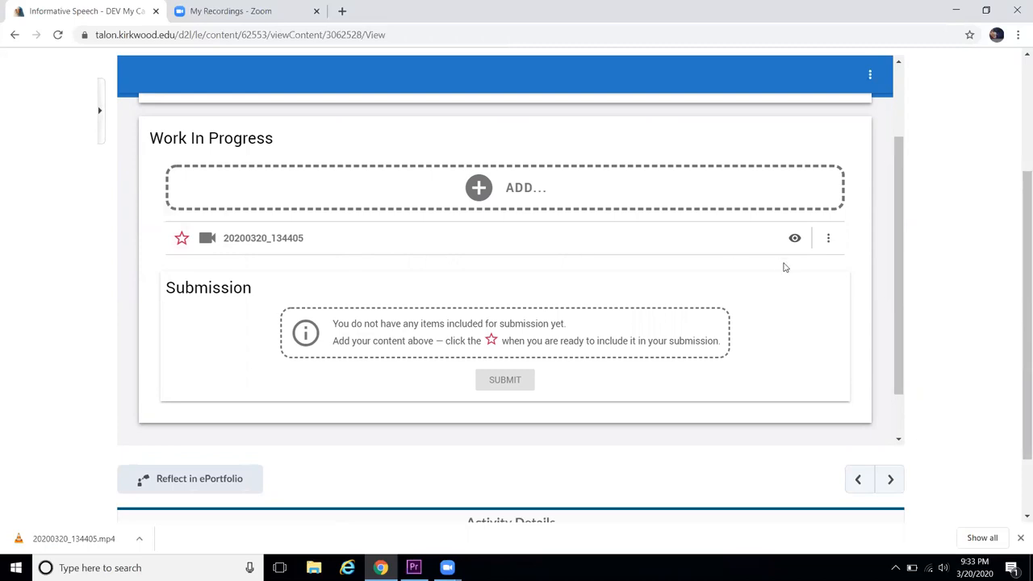
mouse_move(504, 386)
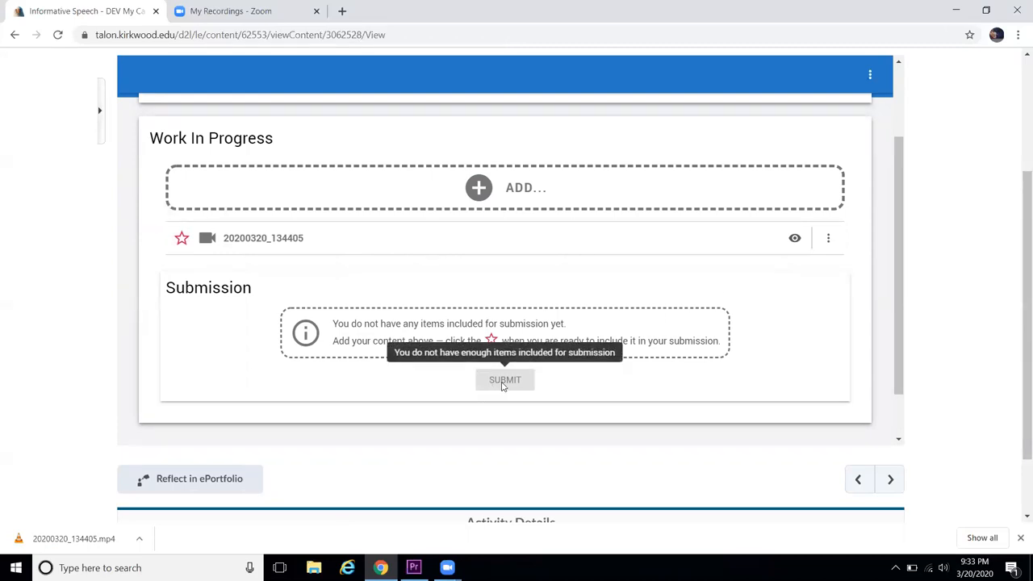
mouse_move(358, 363)
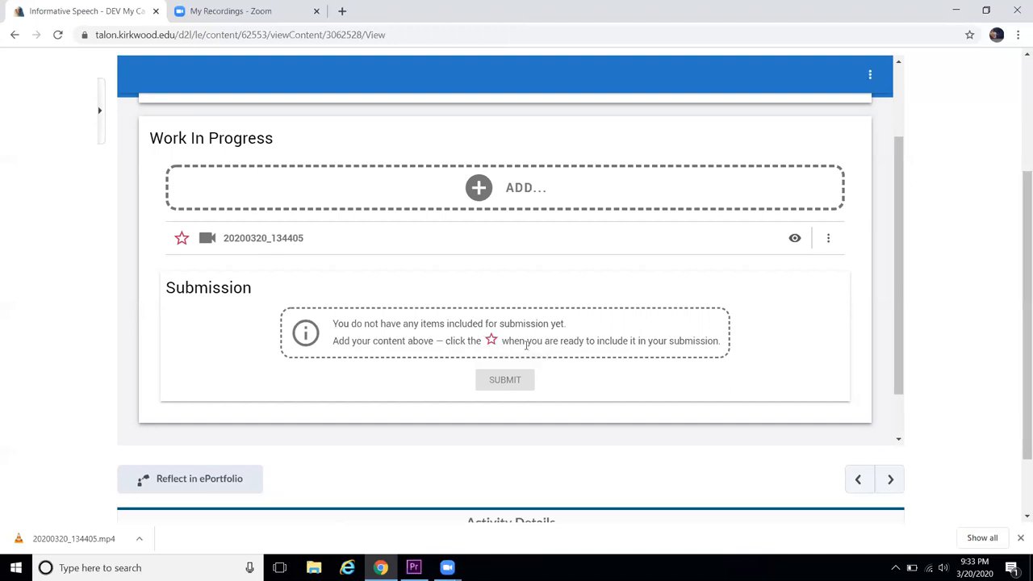
mouse_move(181, 240)
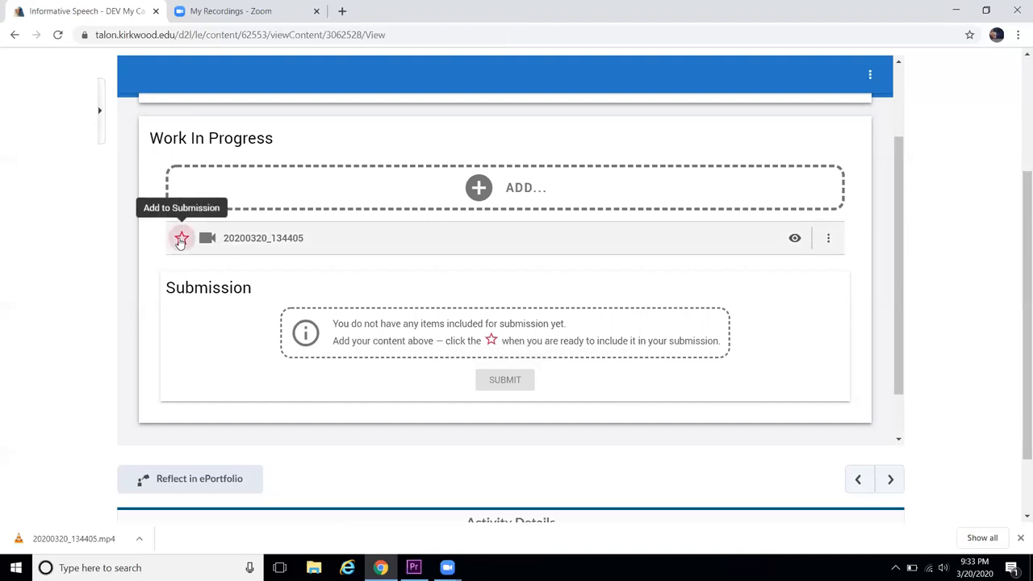
click(181, 237)
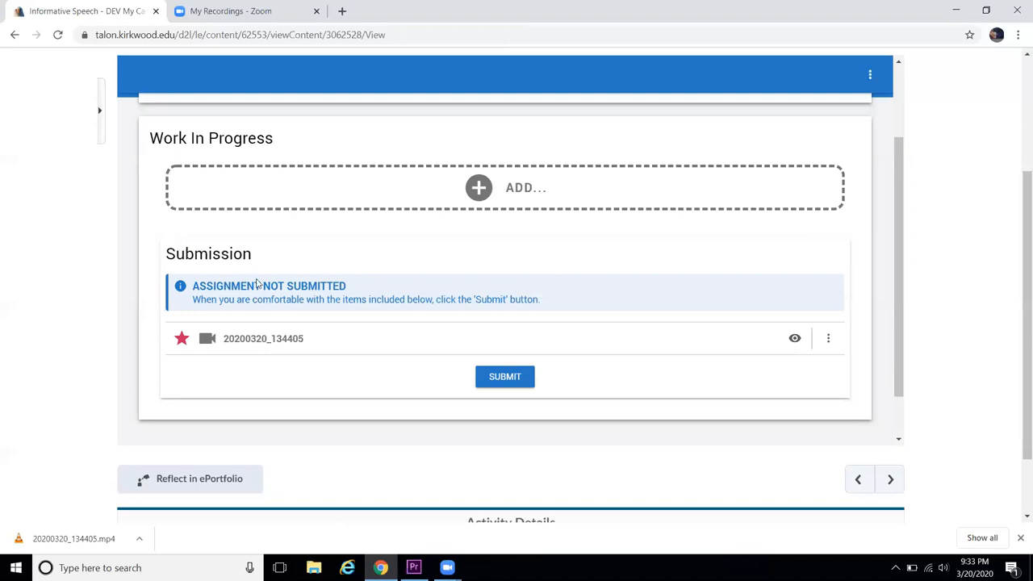
mouse_move(353, 293)
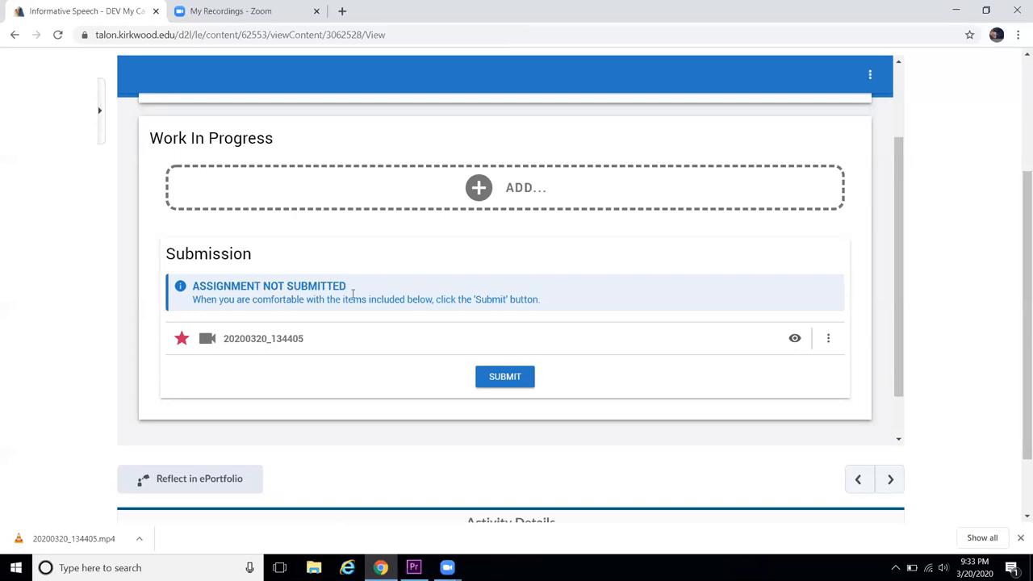
mouse_move(505, 377)
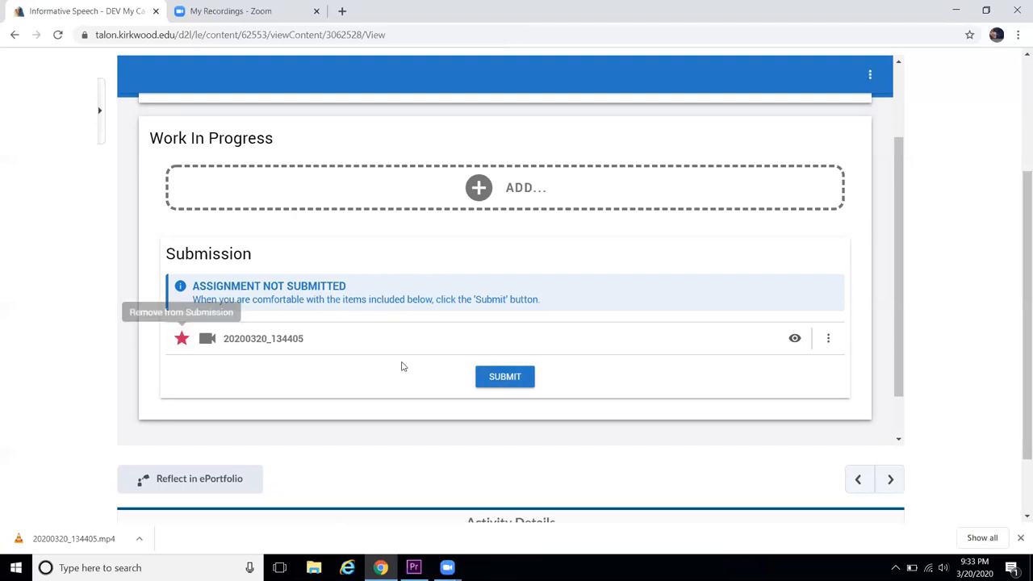
click(504, 376)
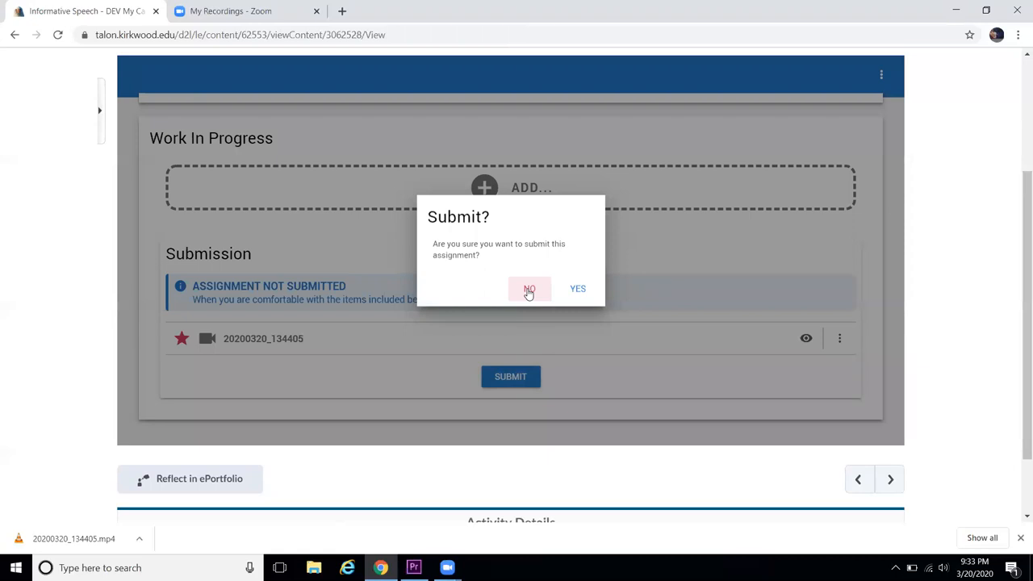
mouse_move(578, 289)
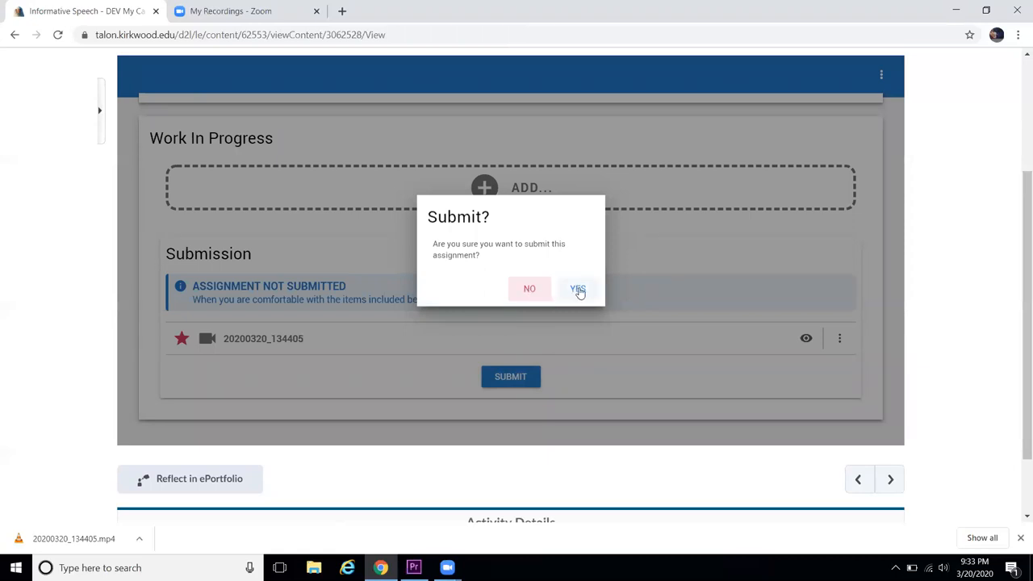
click(578, 289)
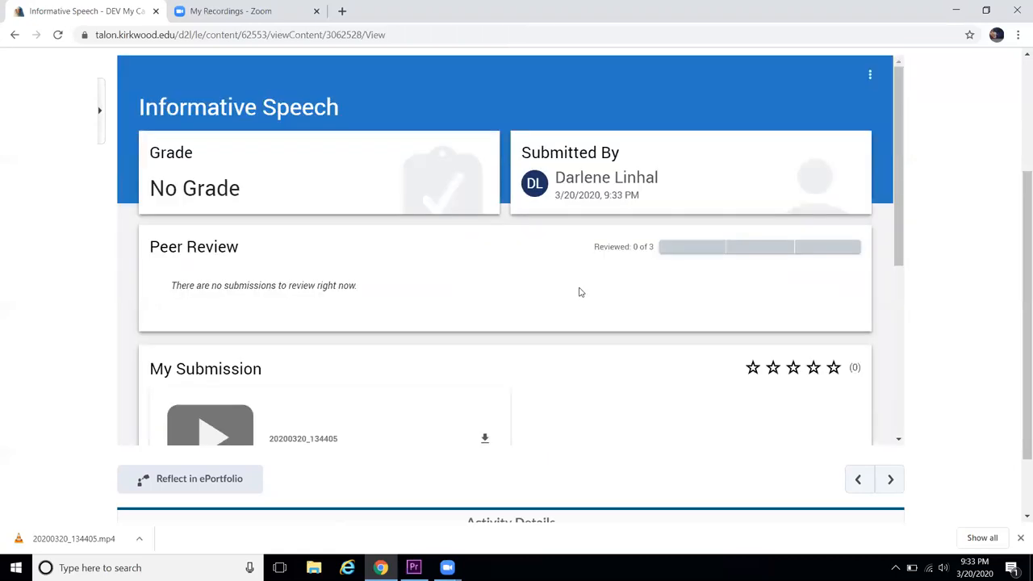
scroll(down, 3)
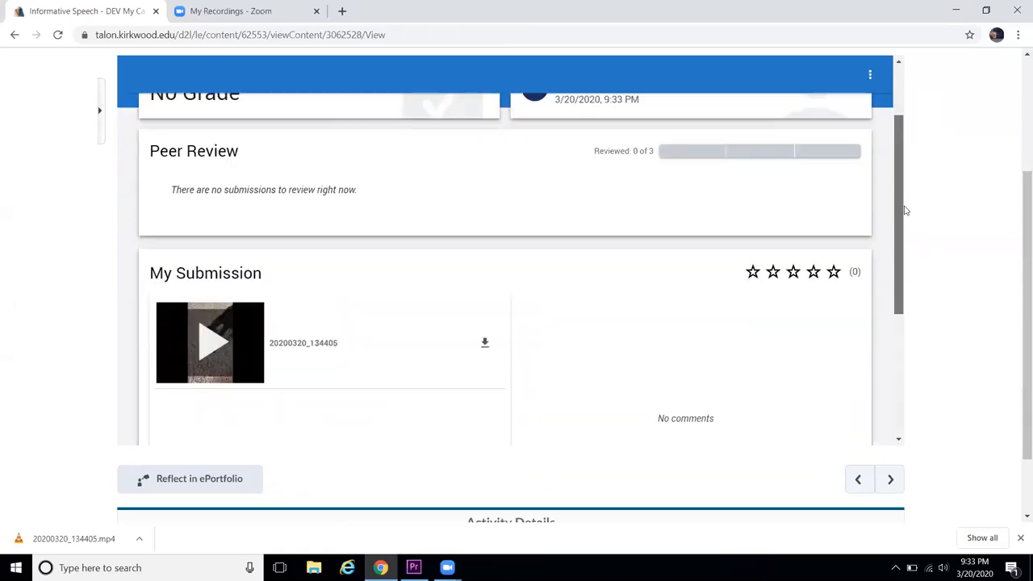
scroll(down, 3)
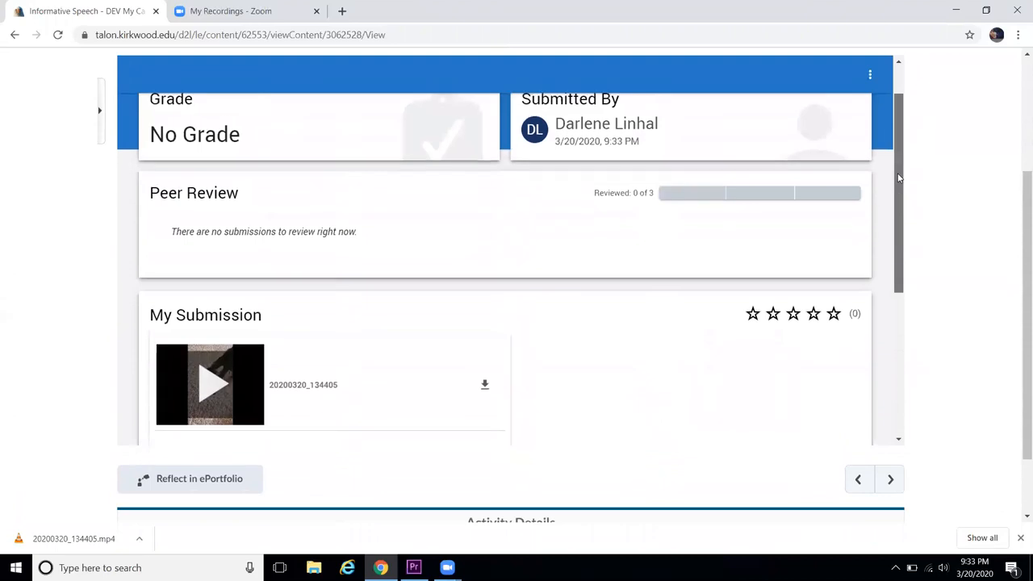
scroll(up, 3)
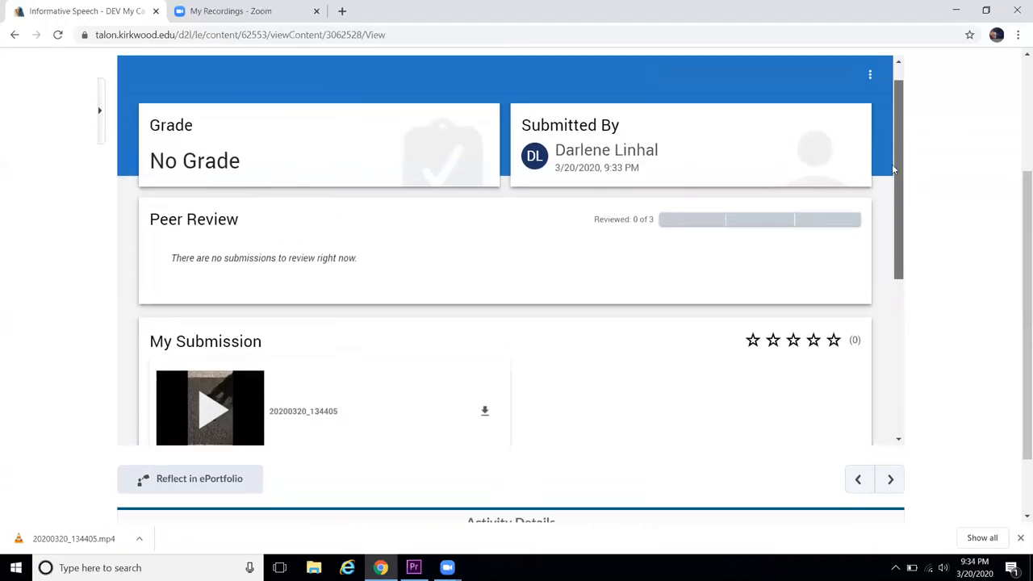
scroll(down, 3)
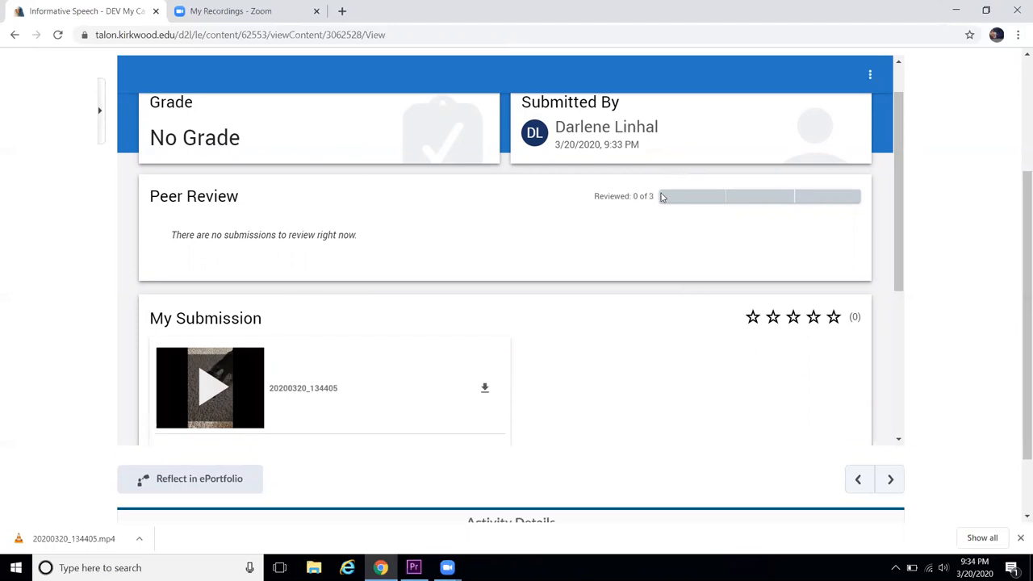
mouse_move(691, 199)
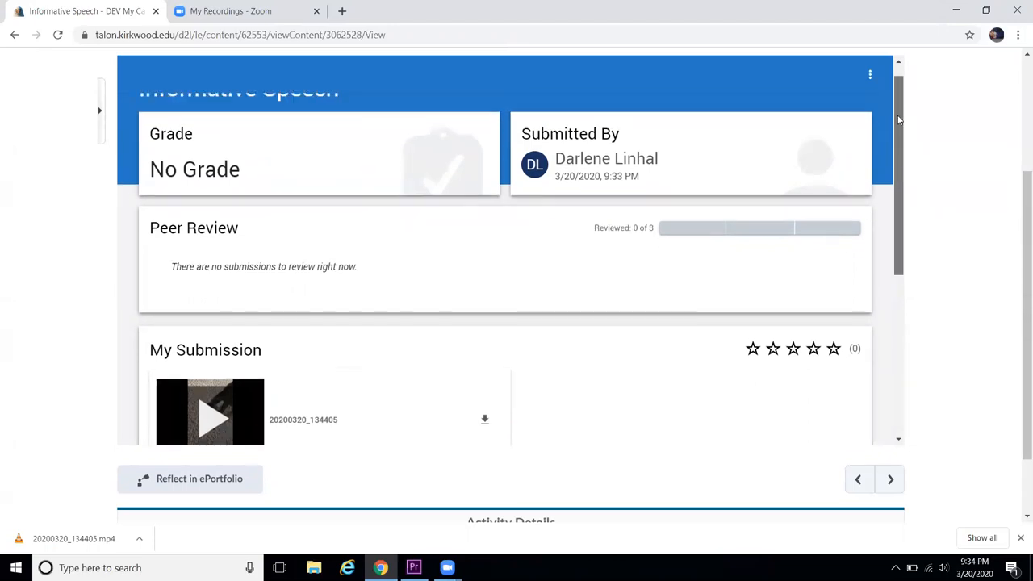
scroll(down, 3)
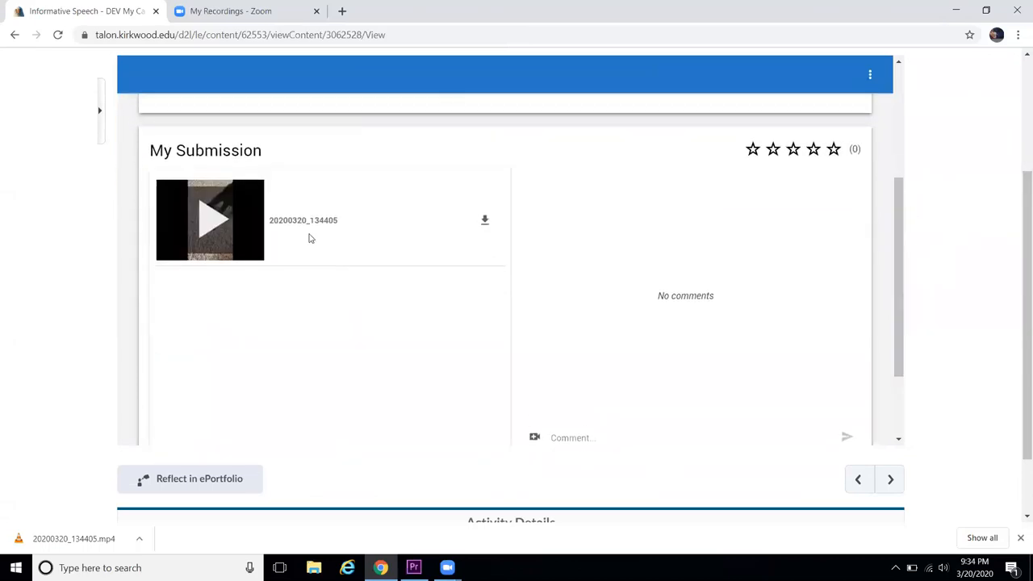
Play the cat video from the My Submission thumbnail.
click(210, 219)
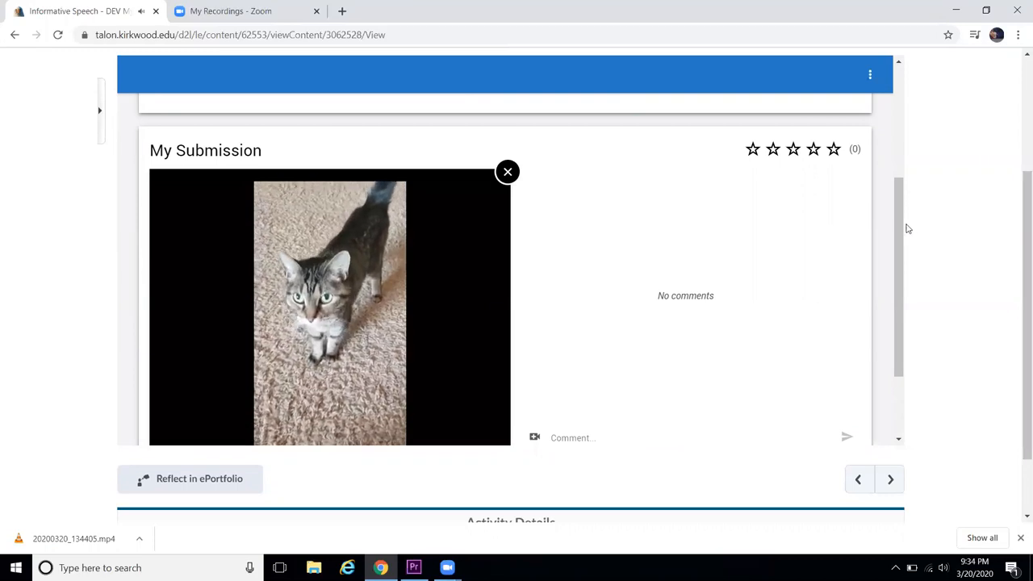
click(329, 307)
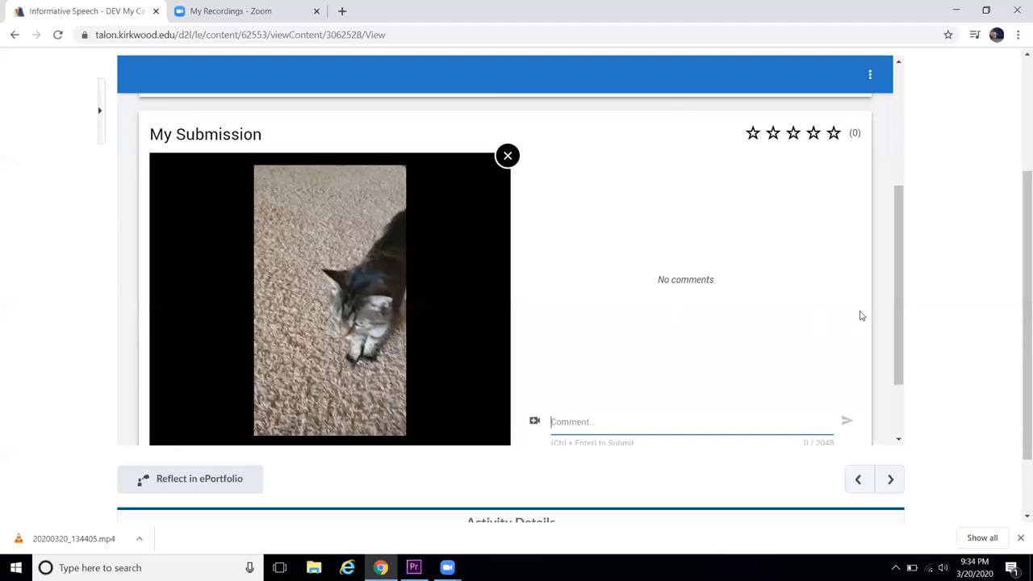
mouse_move(898, 280)
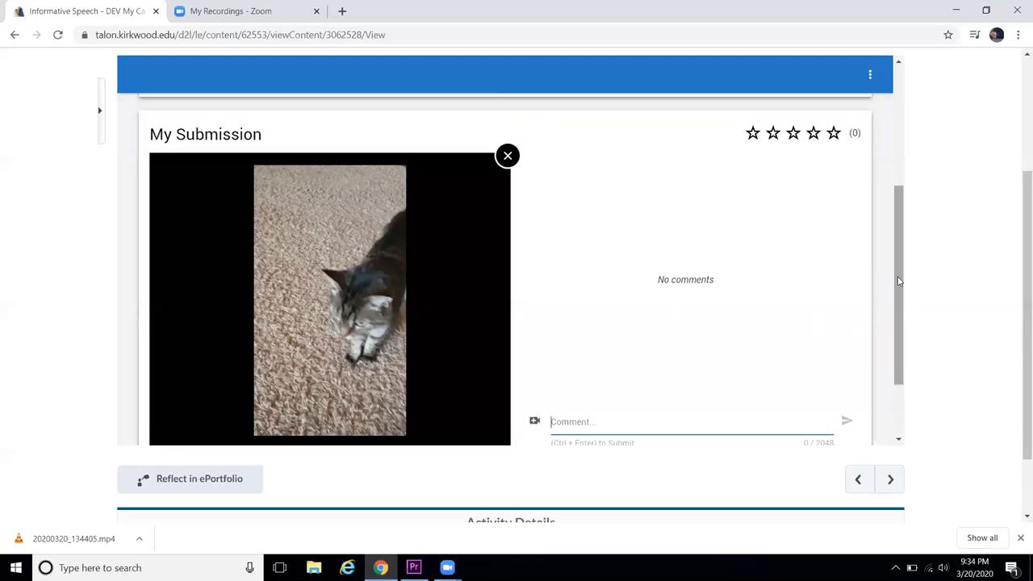